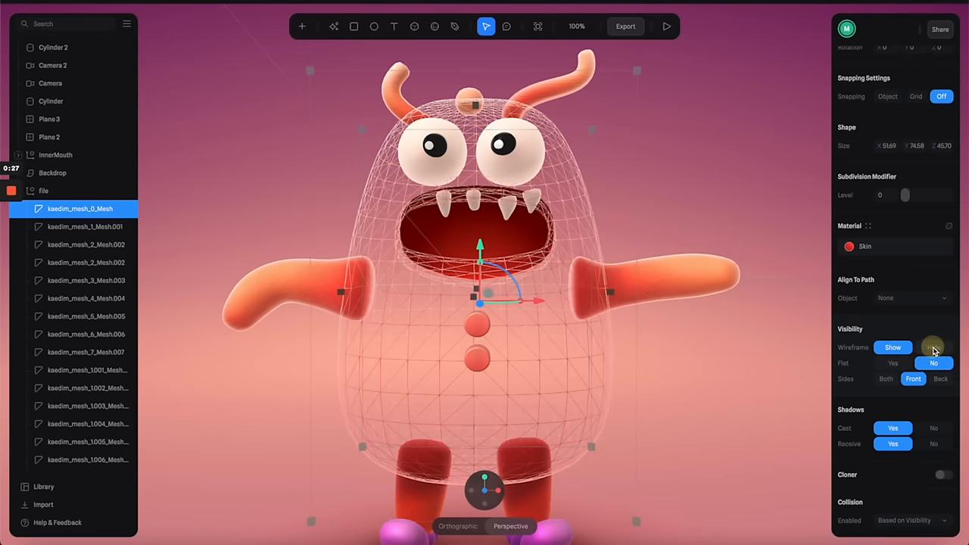
Hide the kaedim_mesh_0_Mesh wireframe overlay so the monster displays solid
left_click(934, 347)
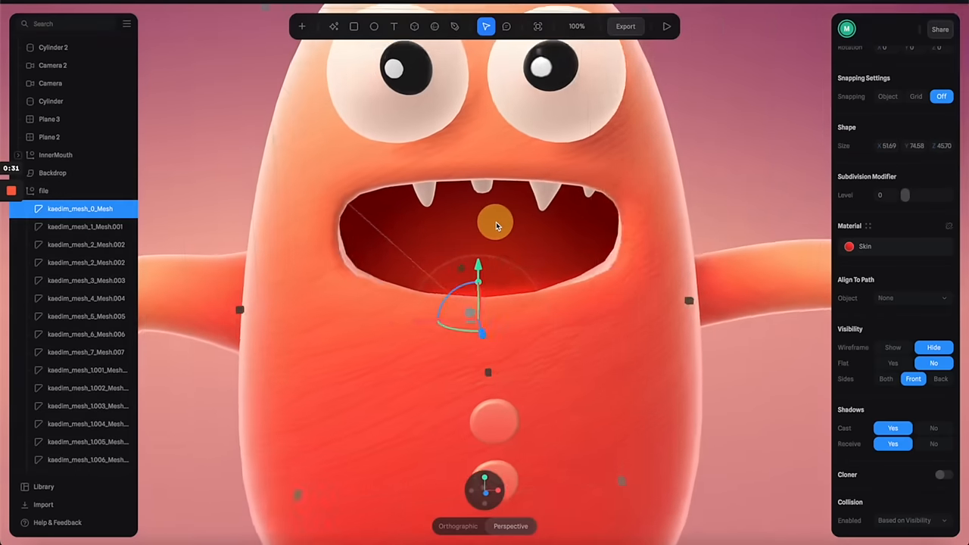
left_click(52, 172)
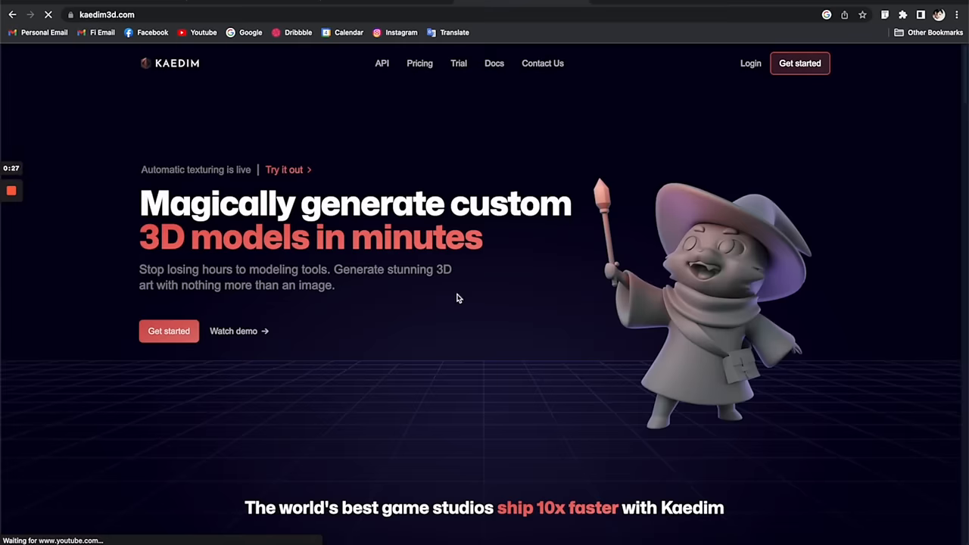
Browse the homepage's viking, astronaut and chair sample models, then begin Kaedim sign-up
scroll("down", 3)
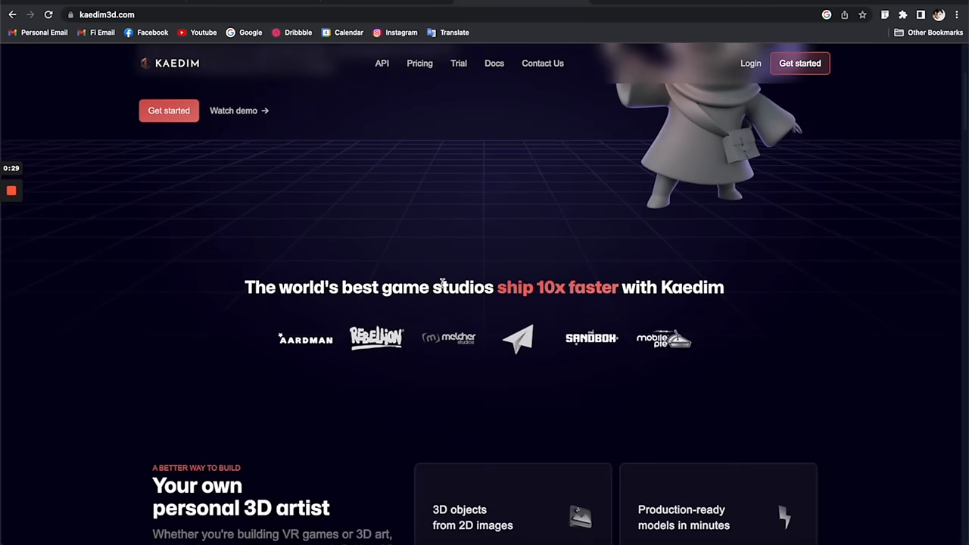
scroll("down", 3)
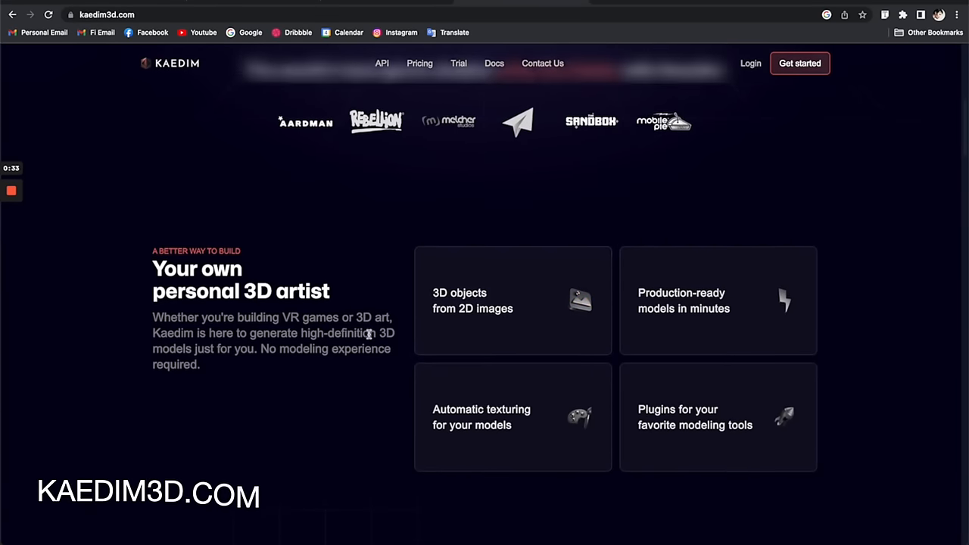
mouse_move(709, 345)
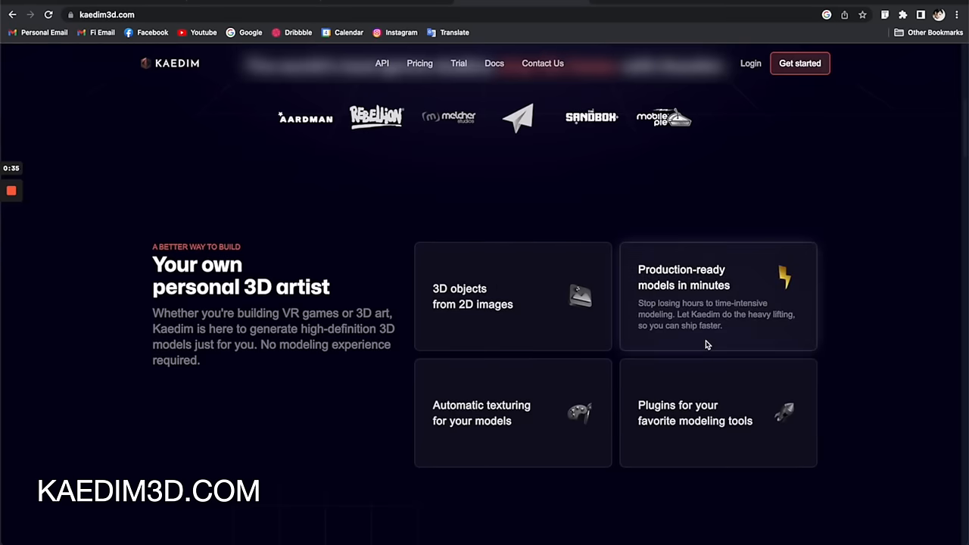
scroll("down", 3)
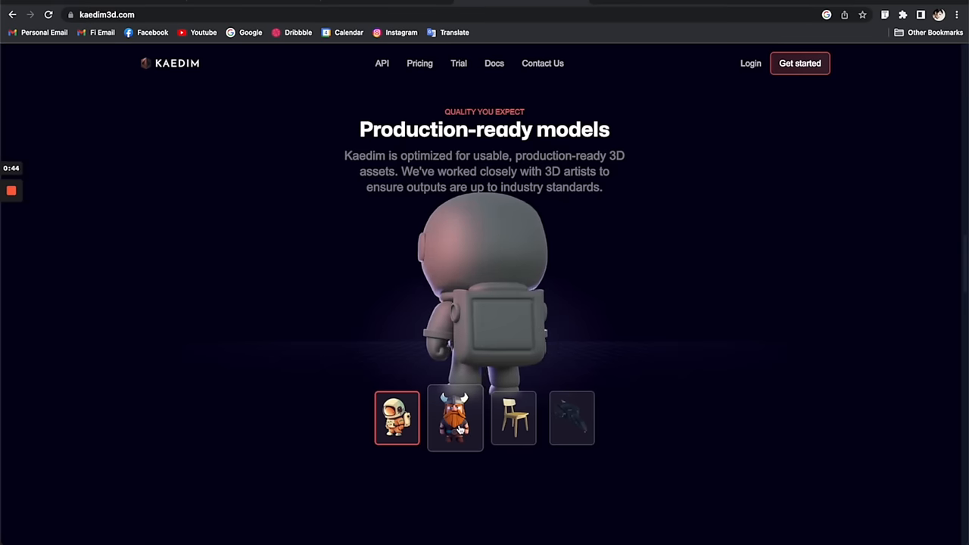
left_click(455, 418)
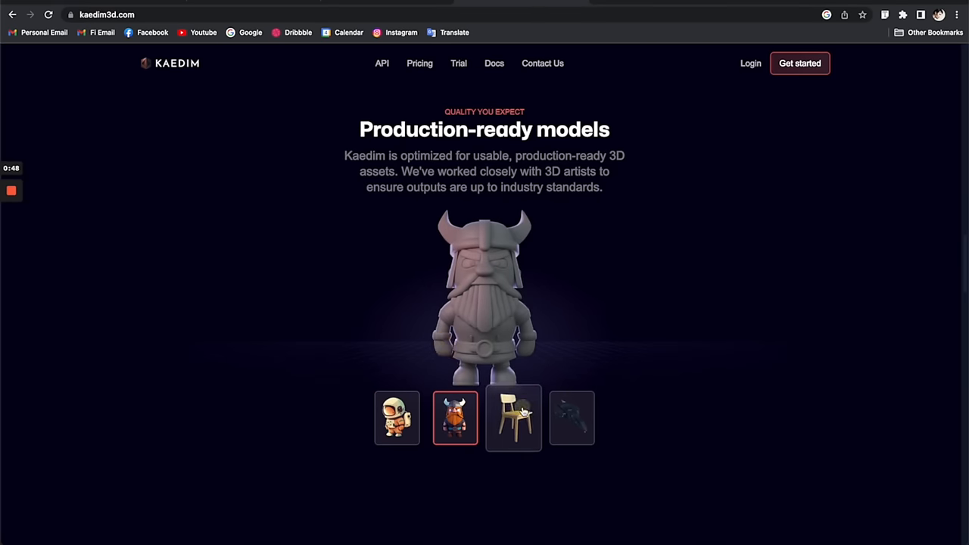
left_click(397, 418)
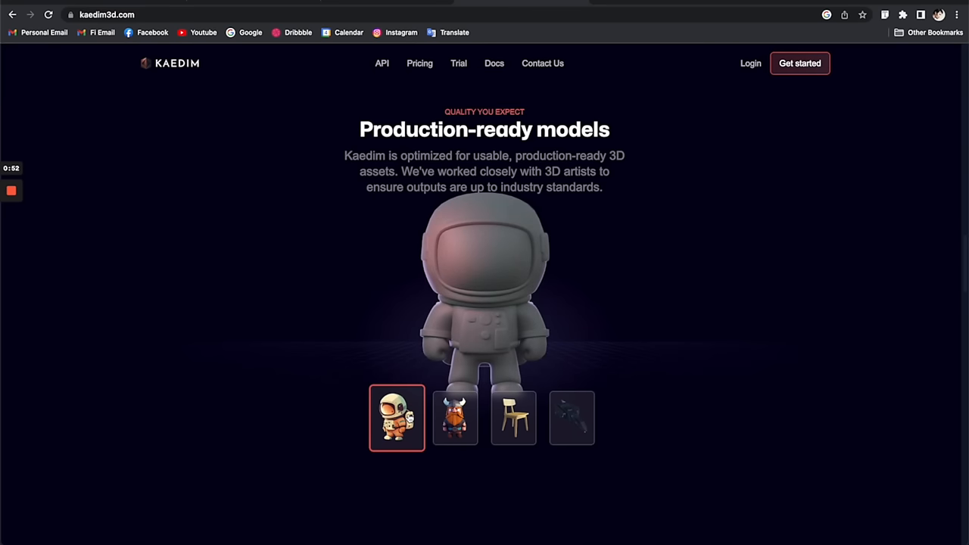
left_click(455, 419)
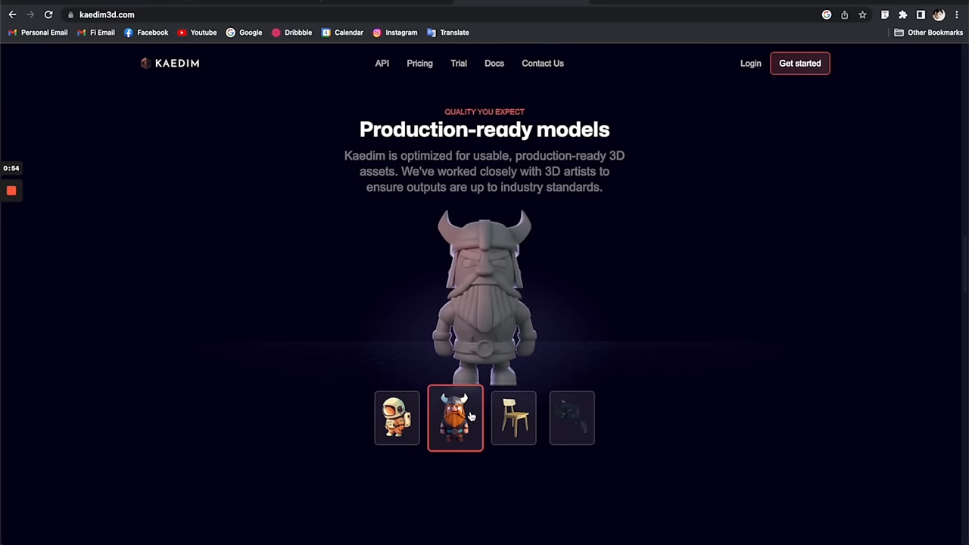
left_click(514, 418)
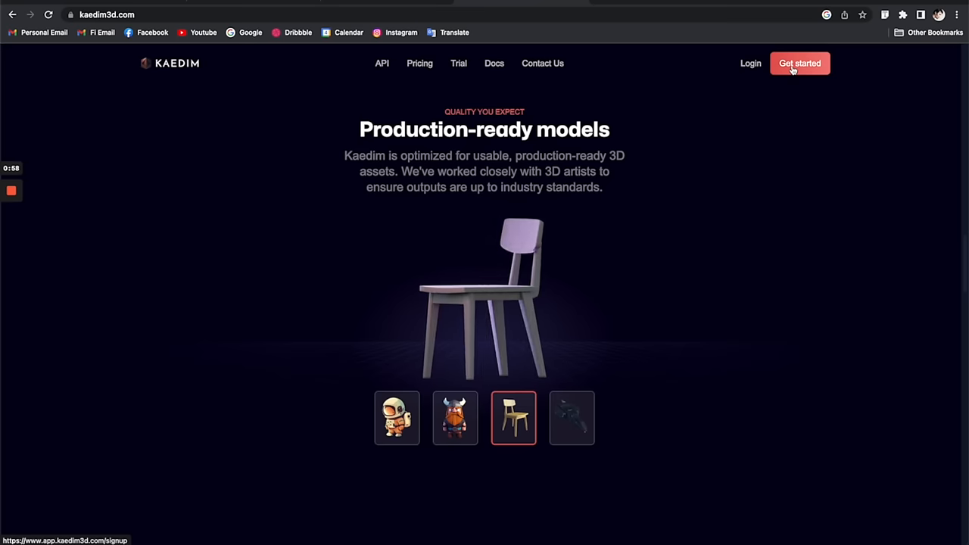
left_click(800, 62)
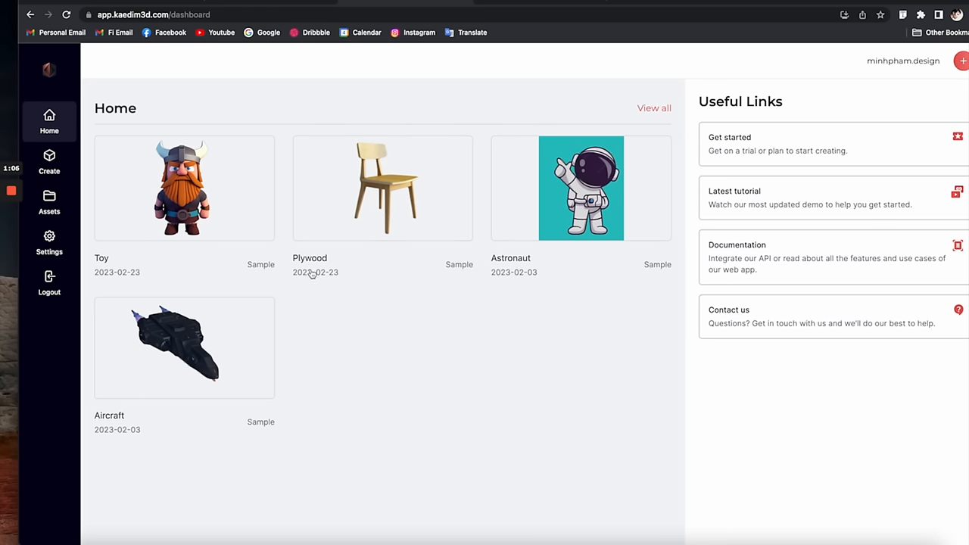
mouse_move(379, 270)
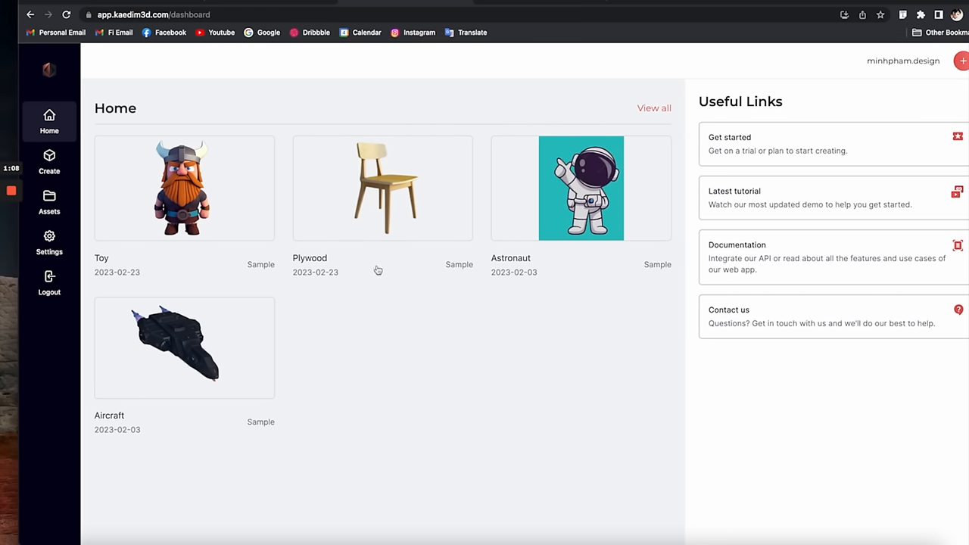
mouse_move(522, 302)
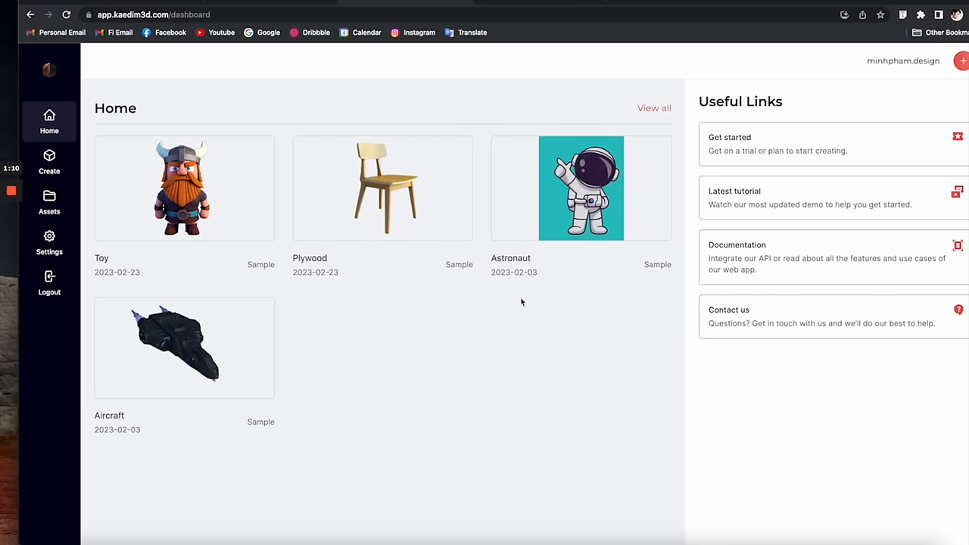
mouse_move(429, 347)
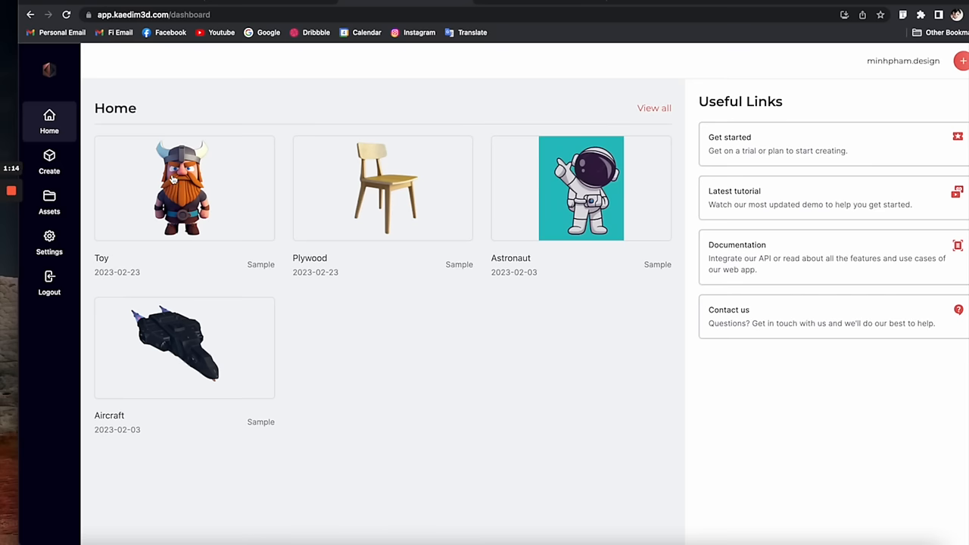
Preview the Toy sample card and rotate its 3D view to another angle
left_click(184, 187)
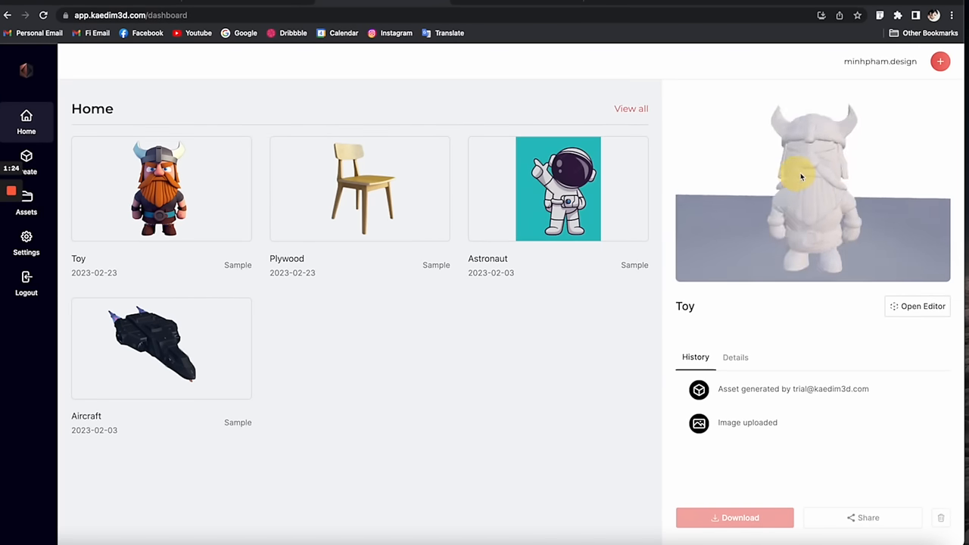
left_click_drag(801, 177, 810, 180)
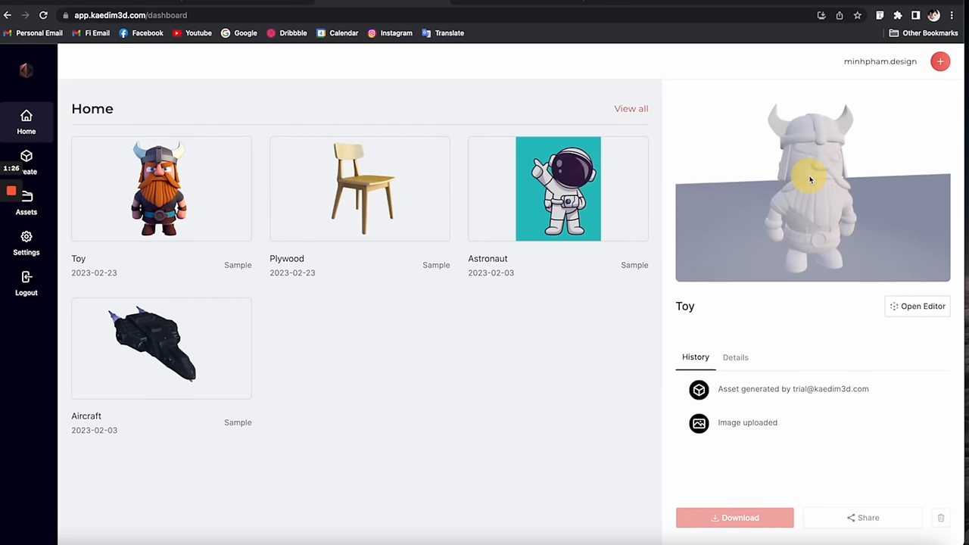
Open the Toy model in the full editor with its viking reference image shown
left_click(917, 306)
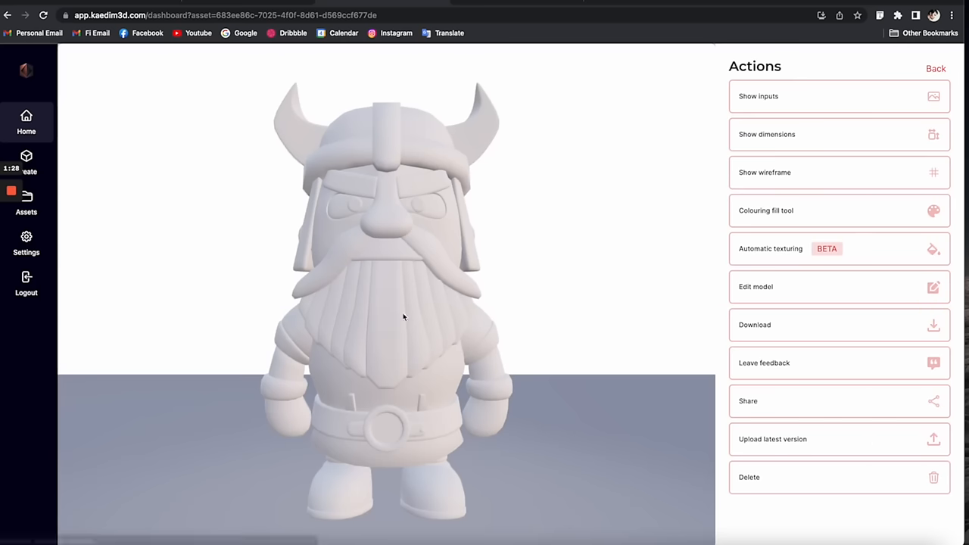
mouse_move(895, 94)
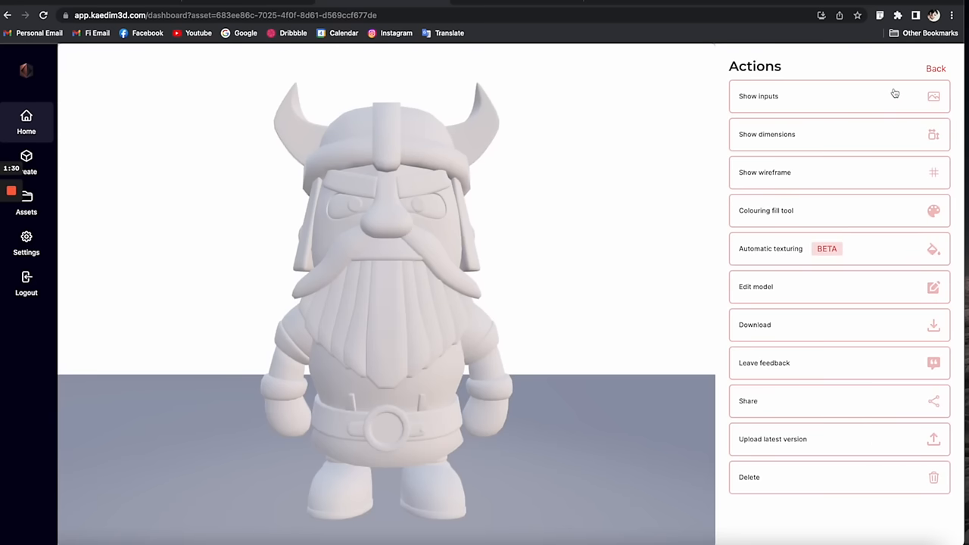
left_click(758, 95)
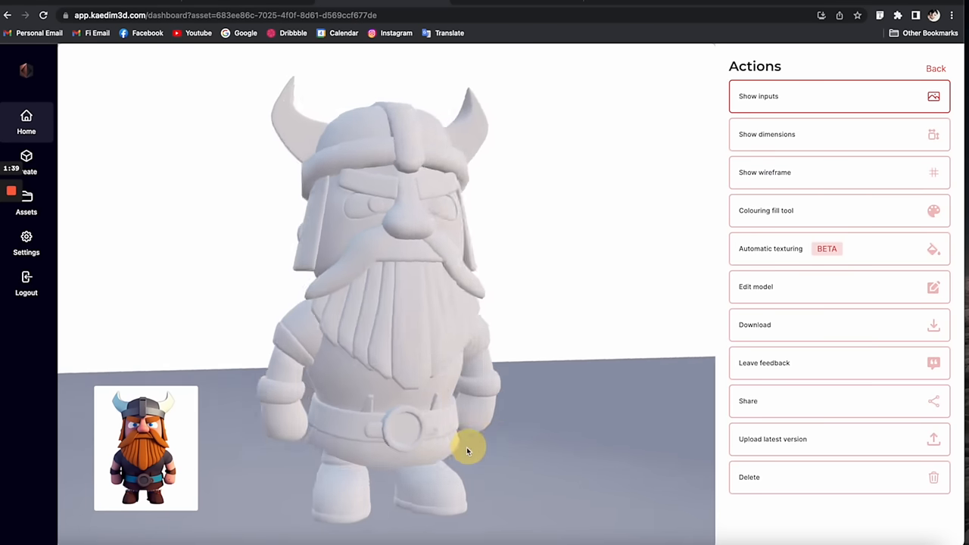
left_click_drag(468, 447, 346, 445)
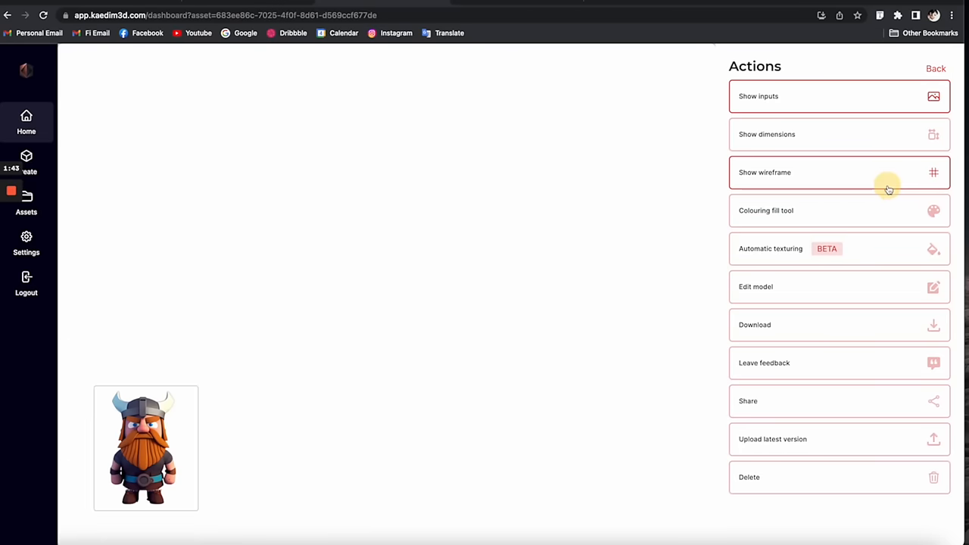
mouse_move(715, 214)
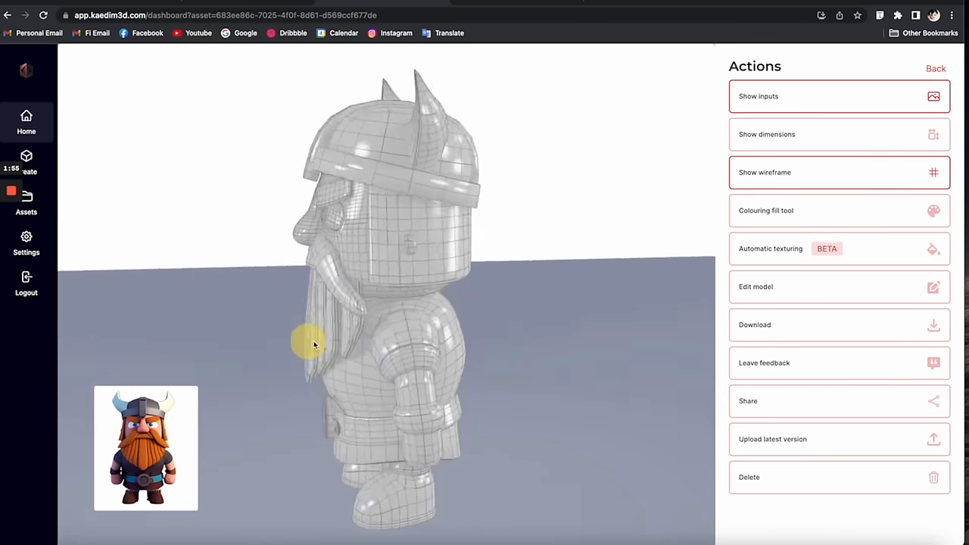
Orbit the viking to its side, back and underside, then paint the beard reddish
left_click_drag(311, 343, 566, 354)
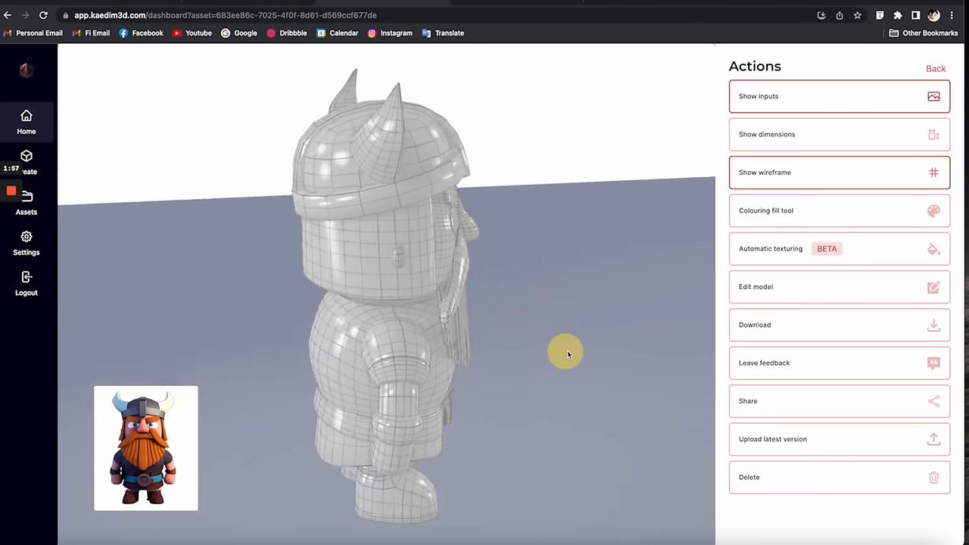
left_click_drag(564, 352, 572, 293)
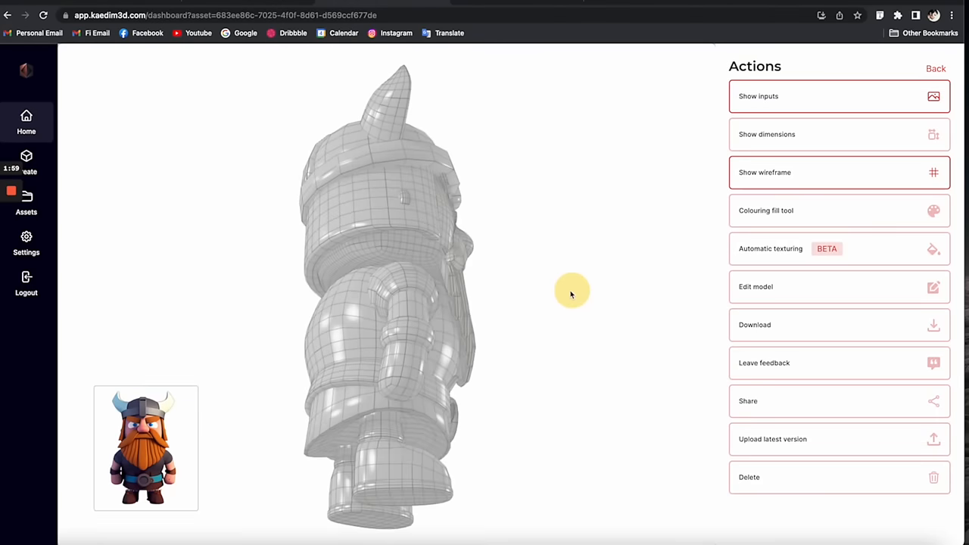
left_click_drag(571, 293, 278, 320)
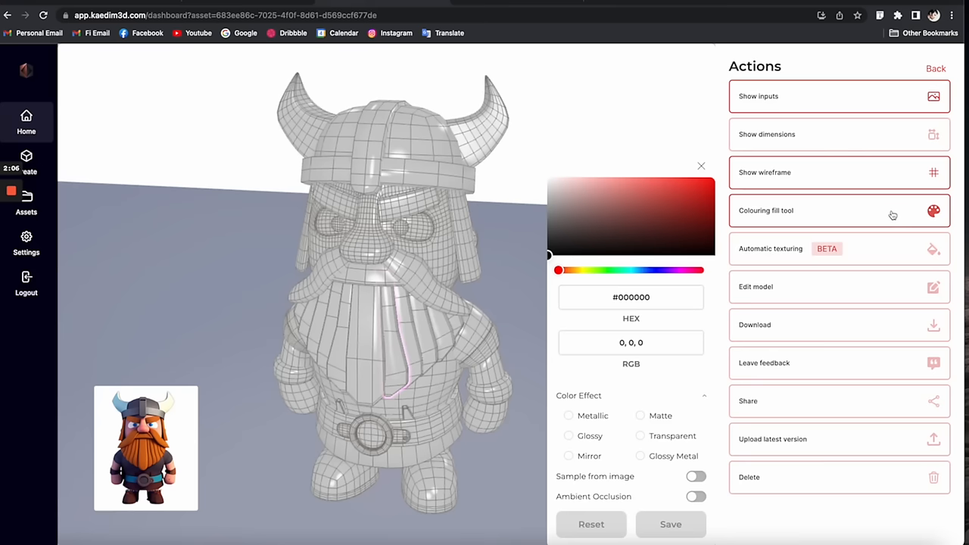
left_click(673, 190)
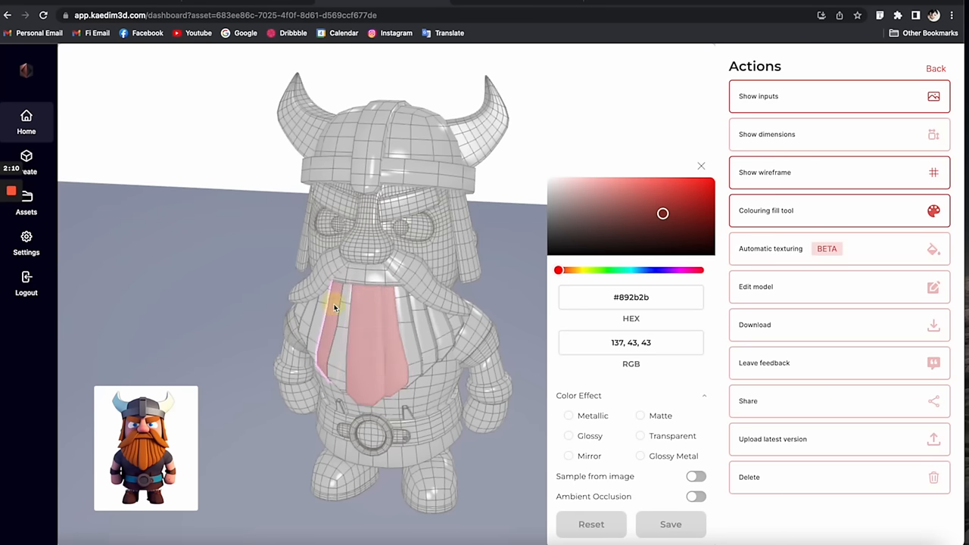
left_click(701, 165)
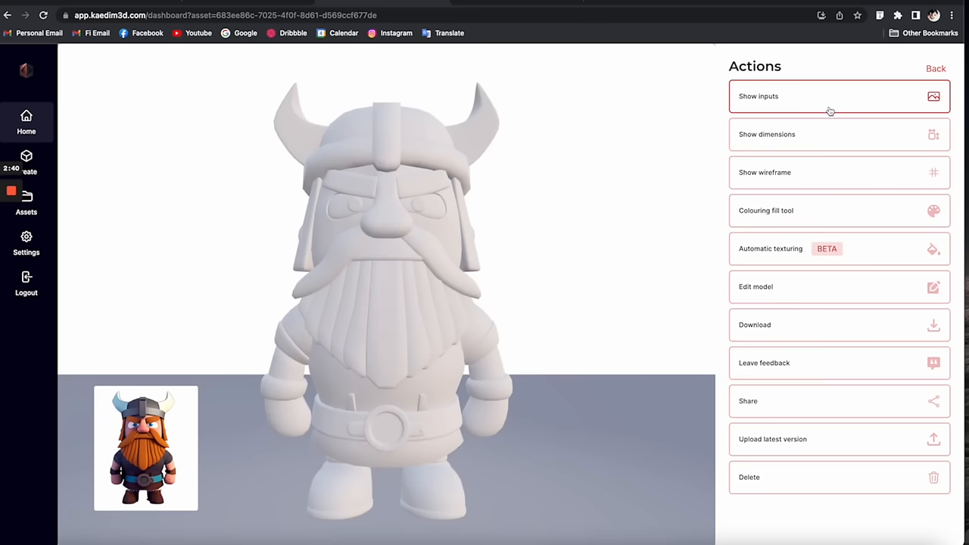
Rotate the Aircraft and Astronaut previews on the dashboard, then preview the Plywood chair
left_click(936, 69)
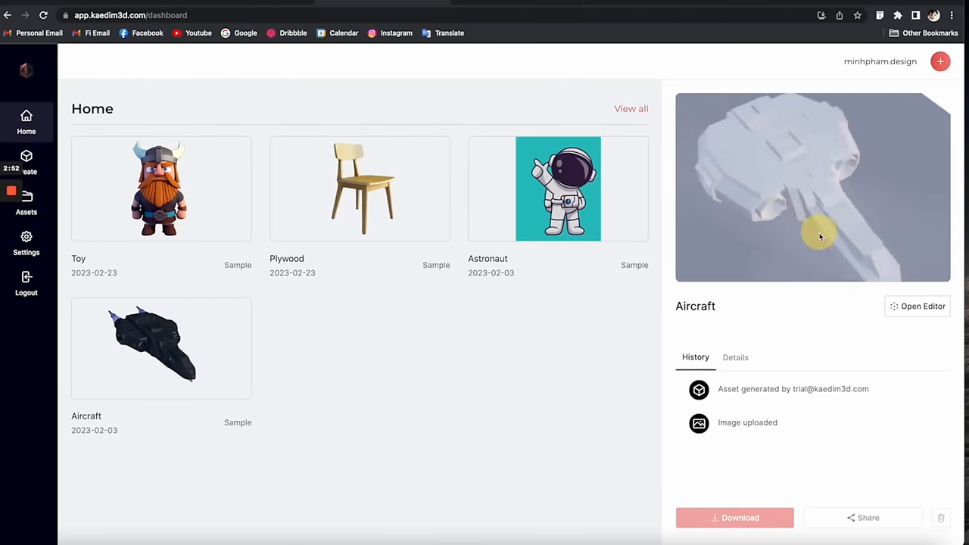
left_click_drag(820, 235, 864, 183)
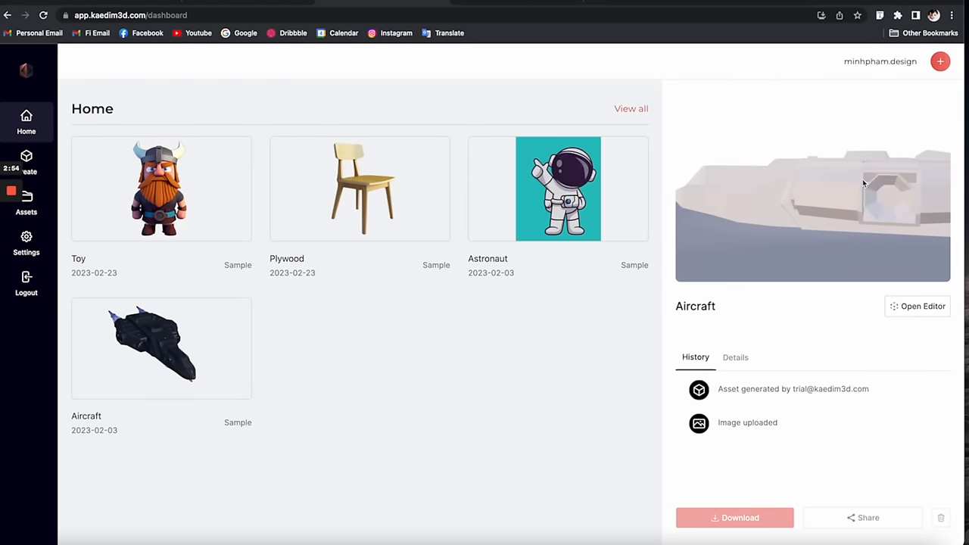
left_click(558, 188)
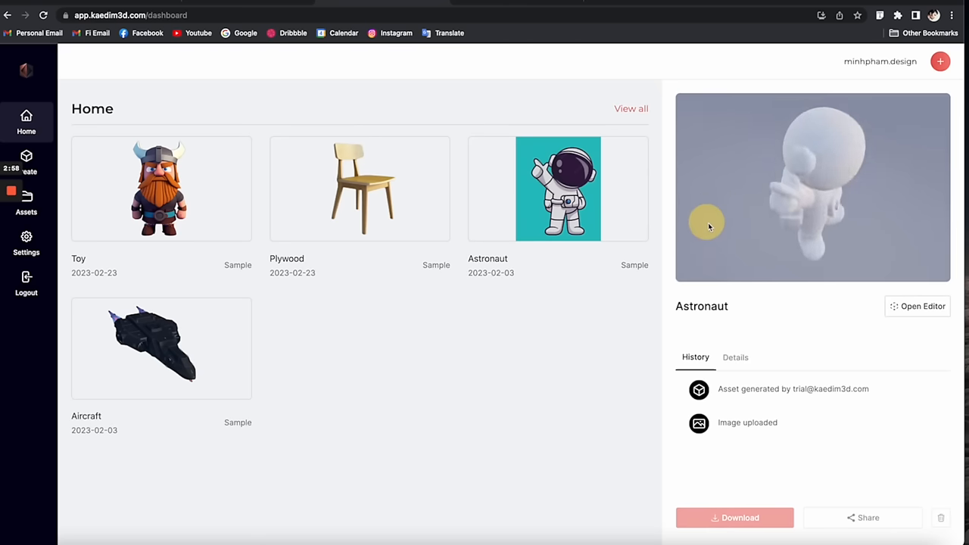
left_click_drag(708, 224, 869, 192)
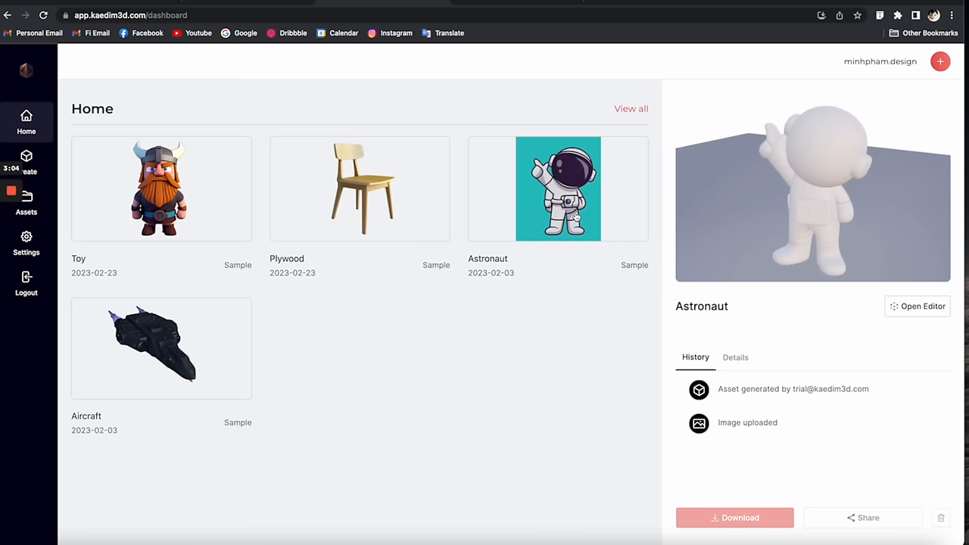
mouse_move(784, 210)
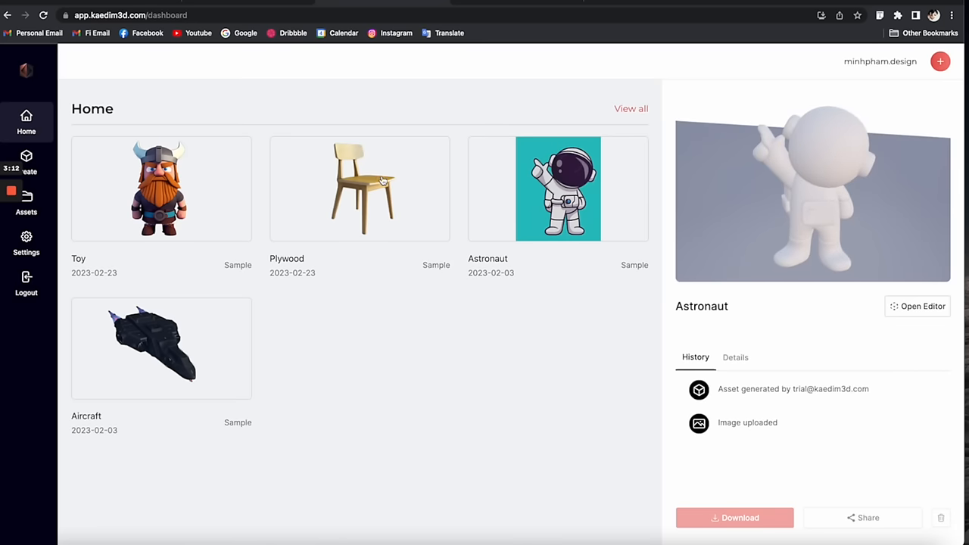
left_click(359, 189)
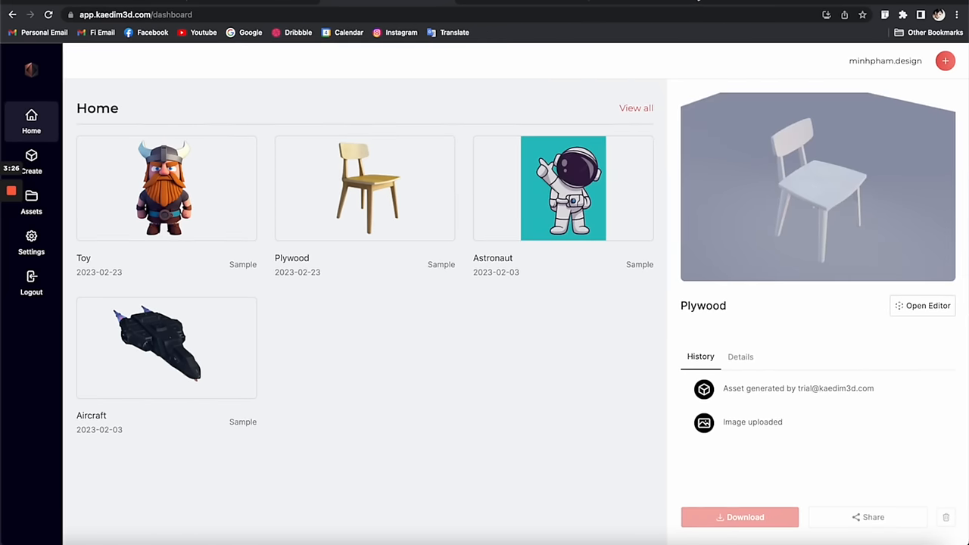
View the Create page's Generation Settings, then return to the Home dashboard
left_click(31, 161)
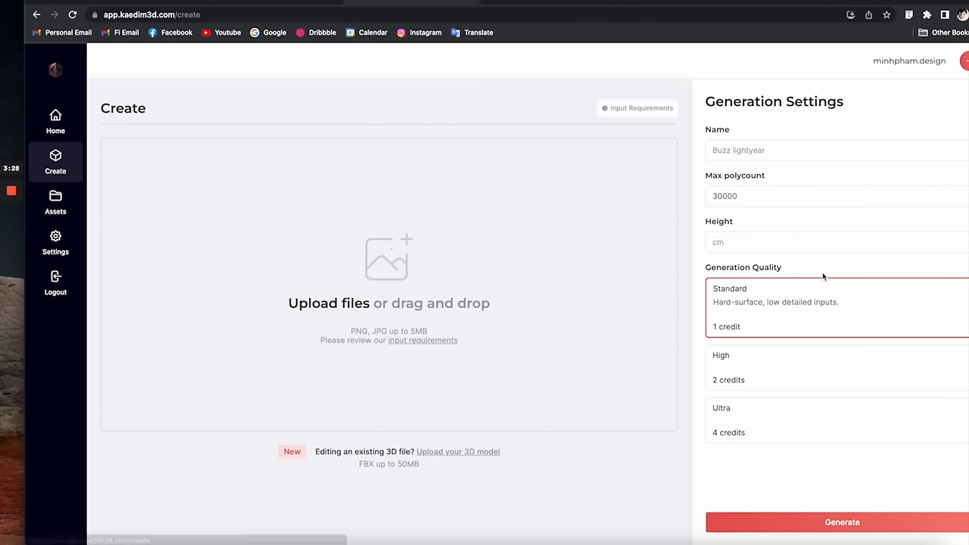
mouse_move(253, 285)
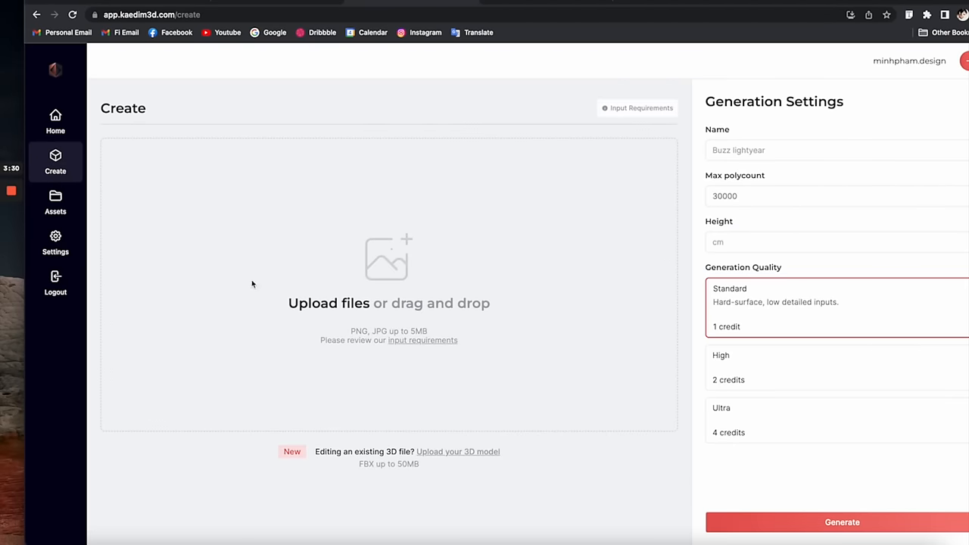
mouse_move(490, 423)
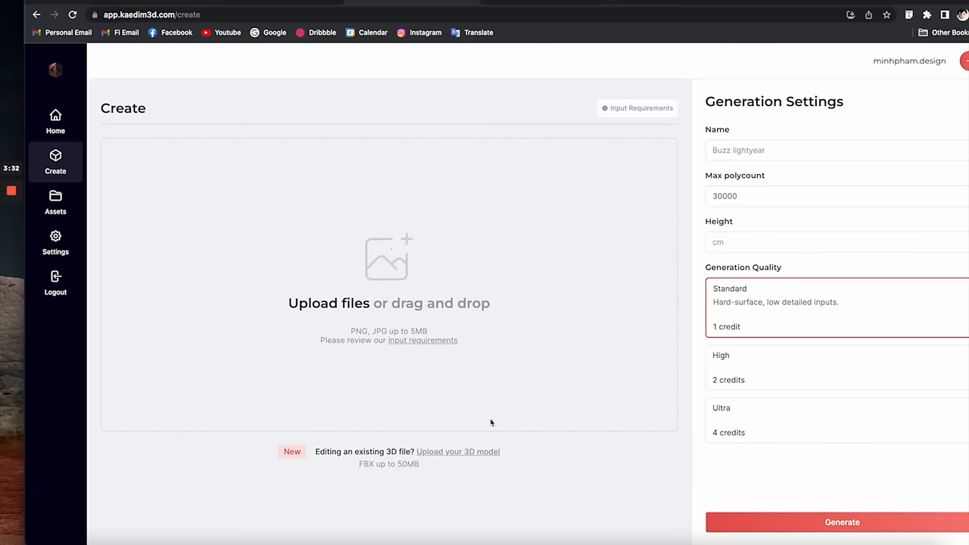
mouse_move(349, 453)
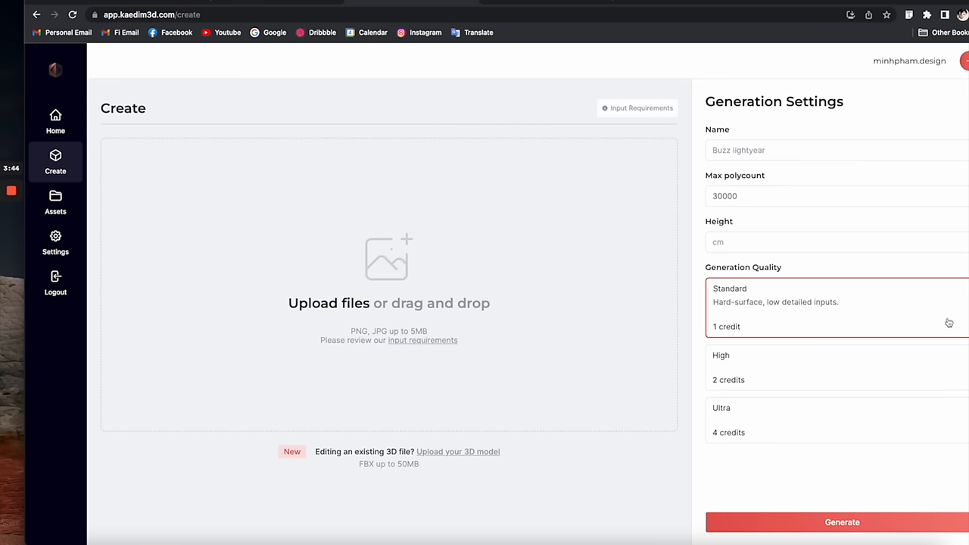
left_click(55, 122)
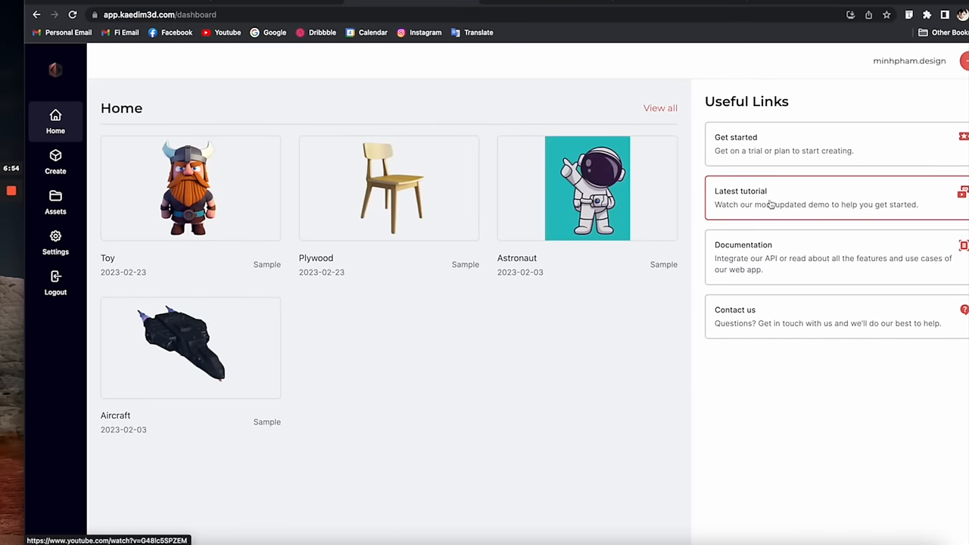
Check out the Pay-as-you-go plan from Settings > Plans, agreeing to the terms
left_click(784, 144)
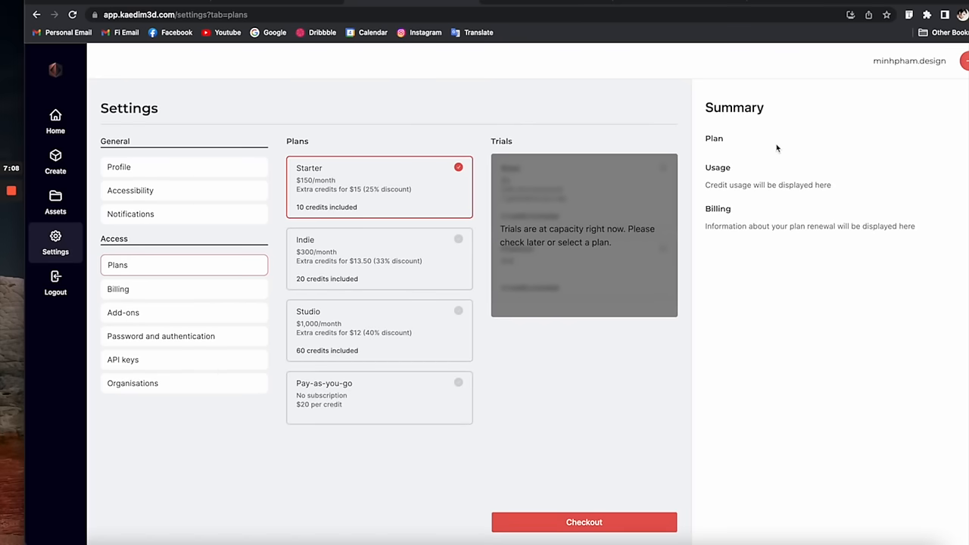
mouse_move(599, 220)
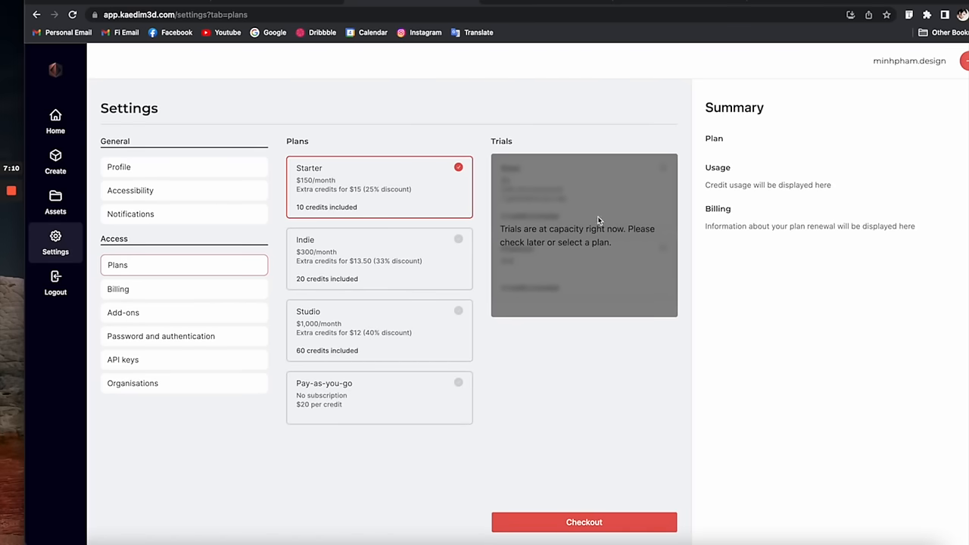
mouse_move(573, 273)
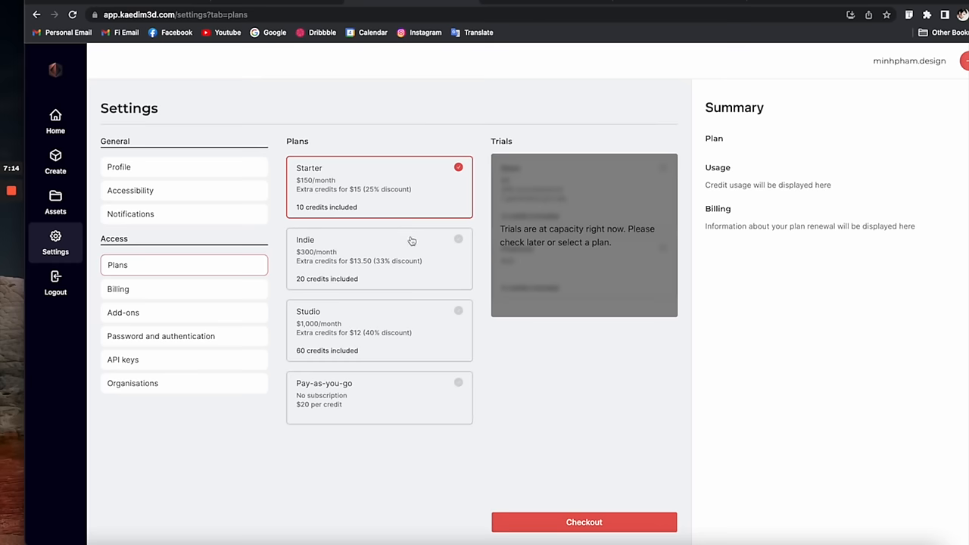
mouse_move(371, 387)
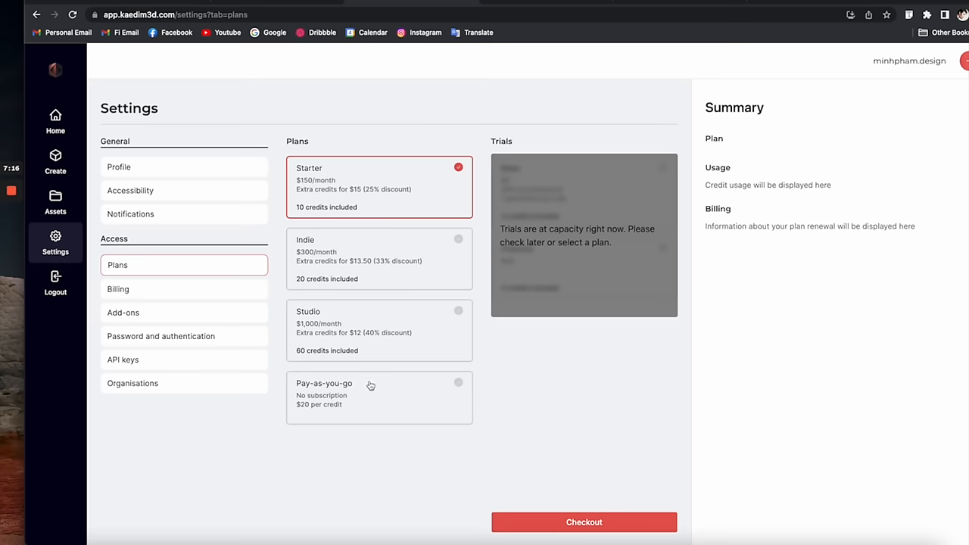
left_click(379, 398)
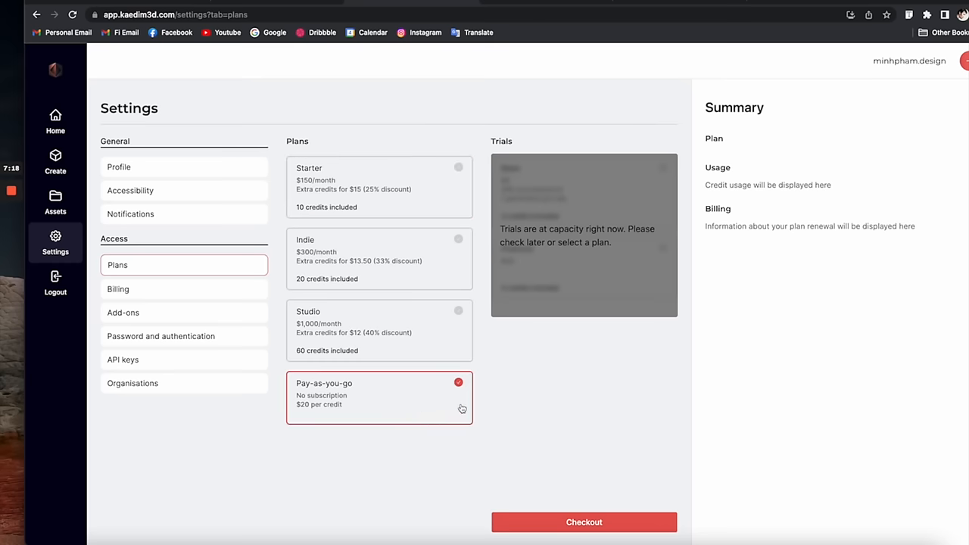
mouse_move(596, 505)
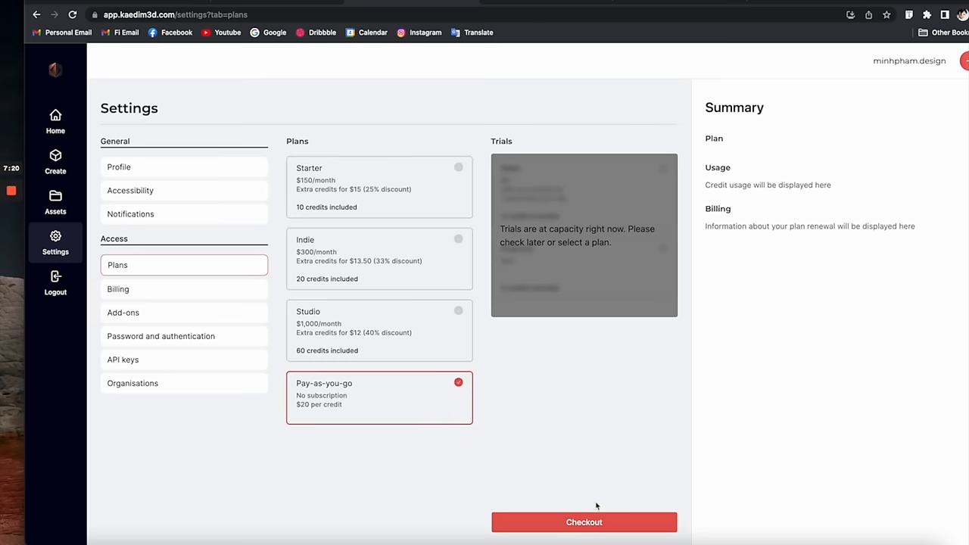
left_click(584, 522)
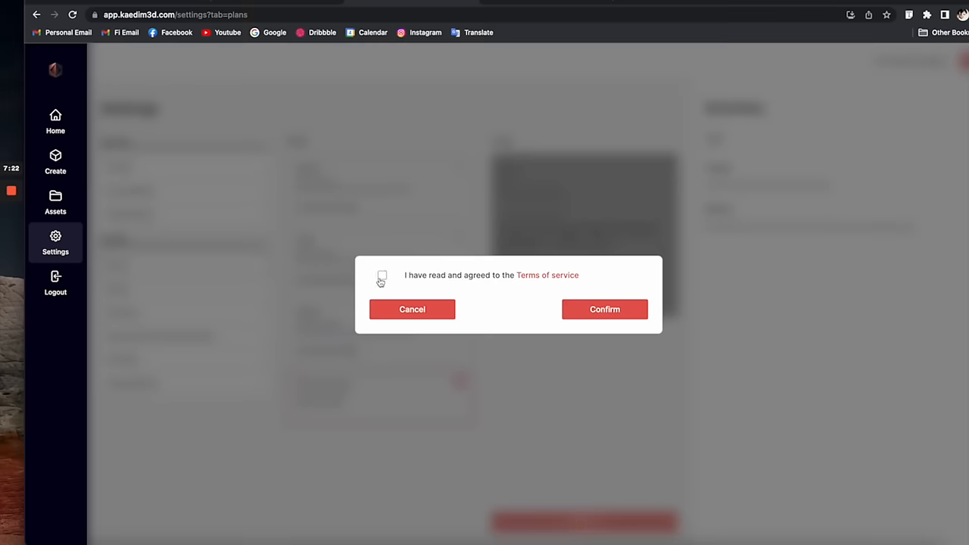
left_click(382, 275)
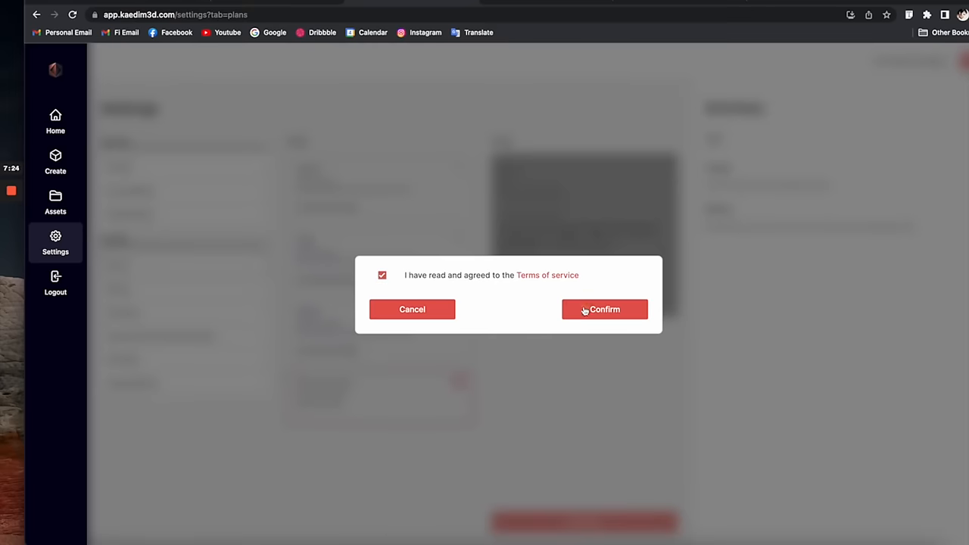
left_click(605, 309)
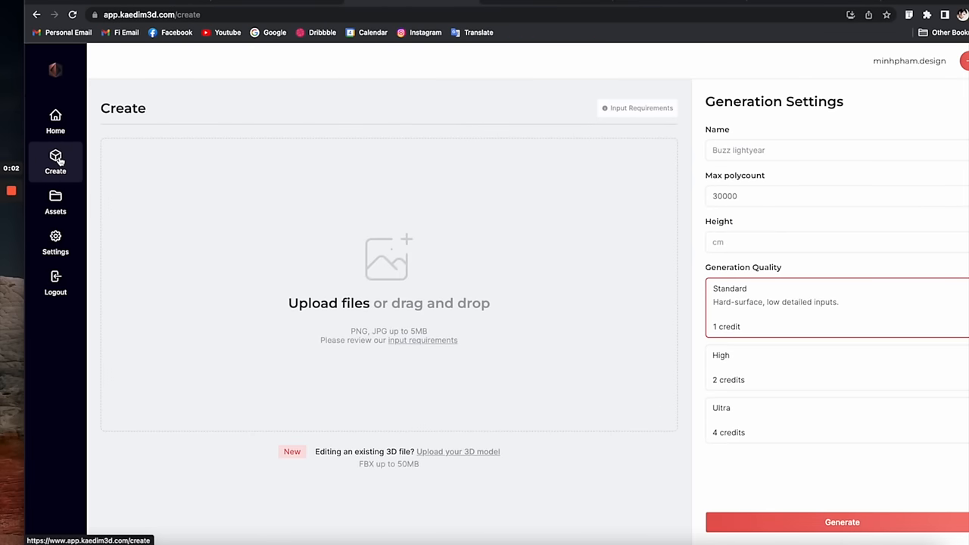
mouse_move(693, 272)
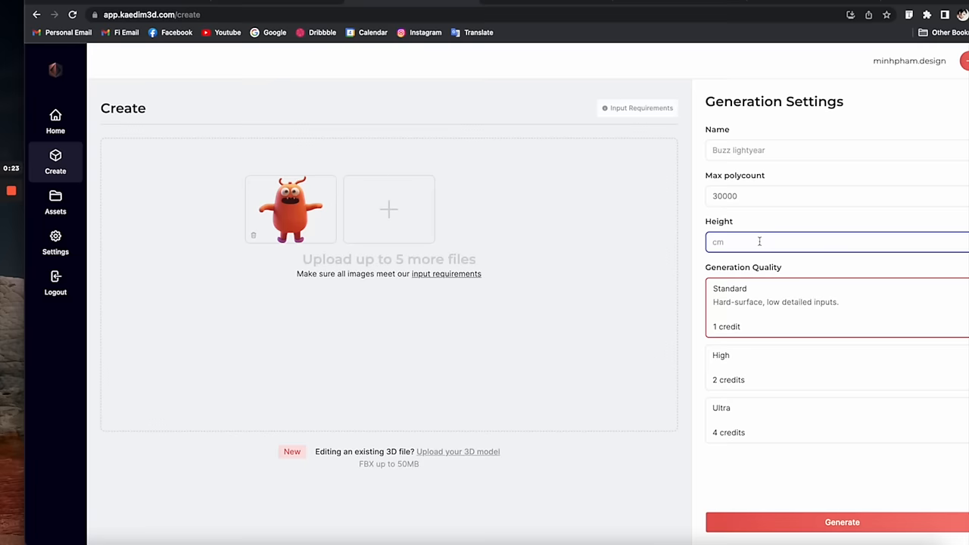
Generate the monster image as a 3D model at 30 cm height, Standard quality
type("30")
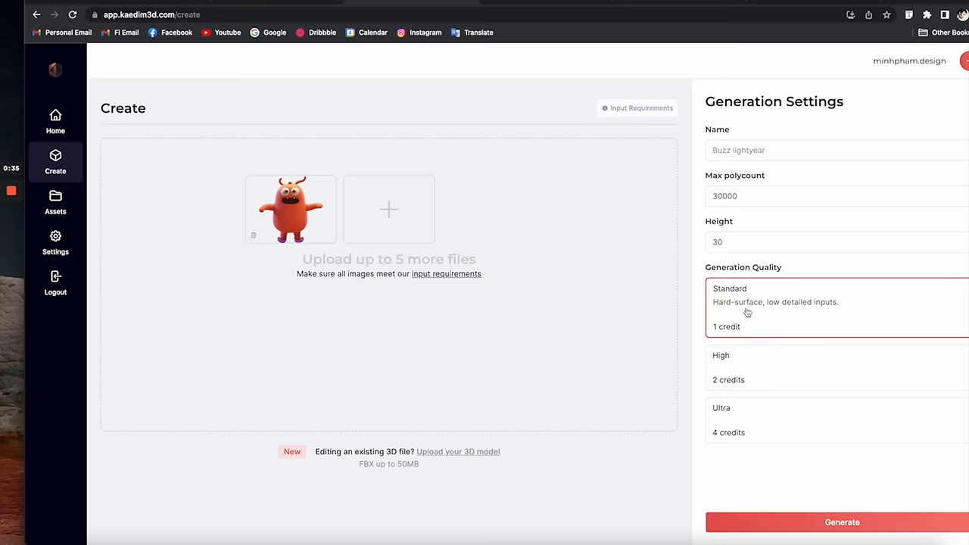
left_click(842, 522)
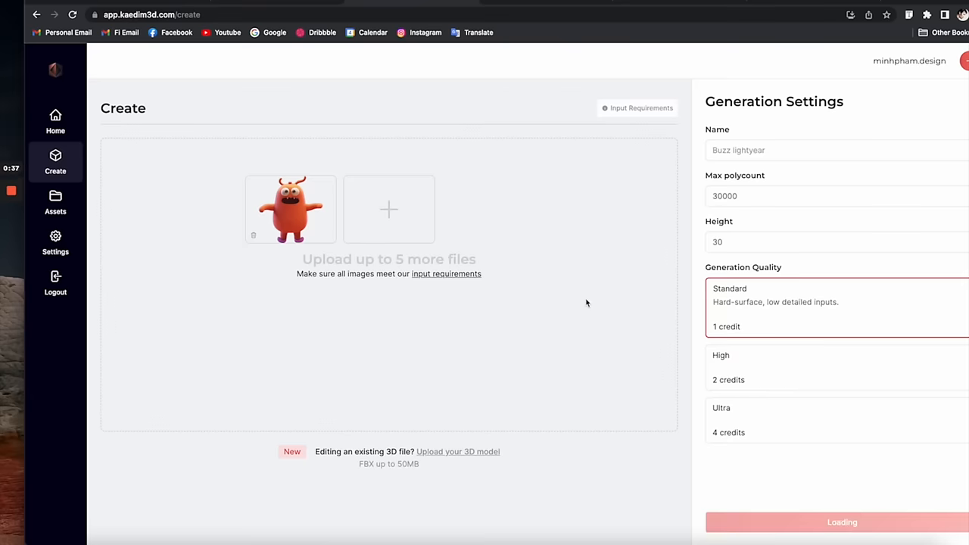
left_click(55, 203)
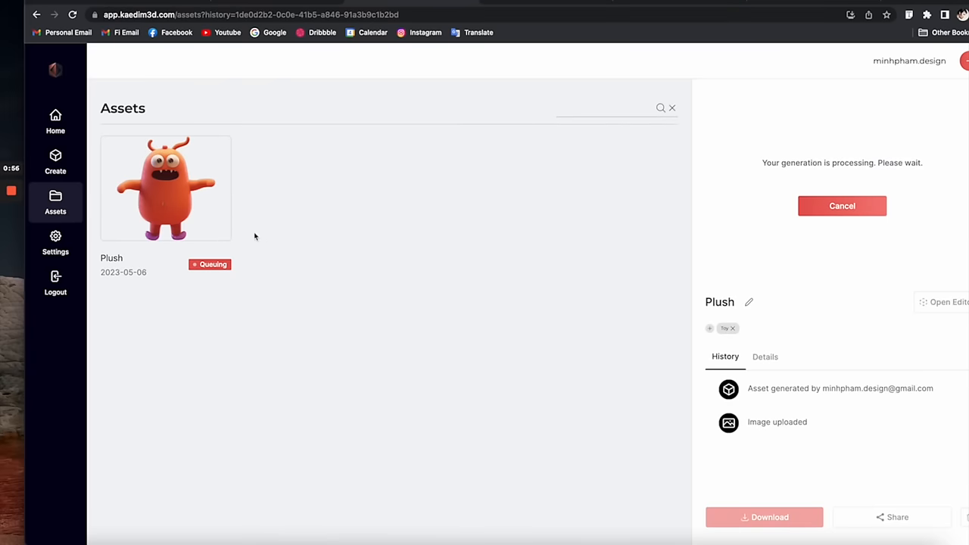
mouse_move(108, 273)
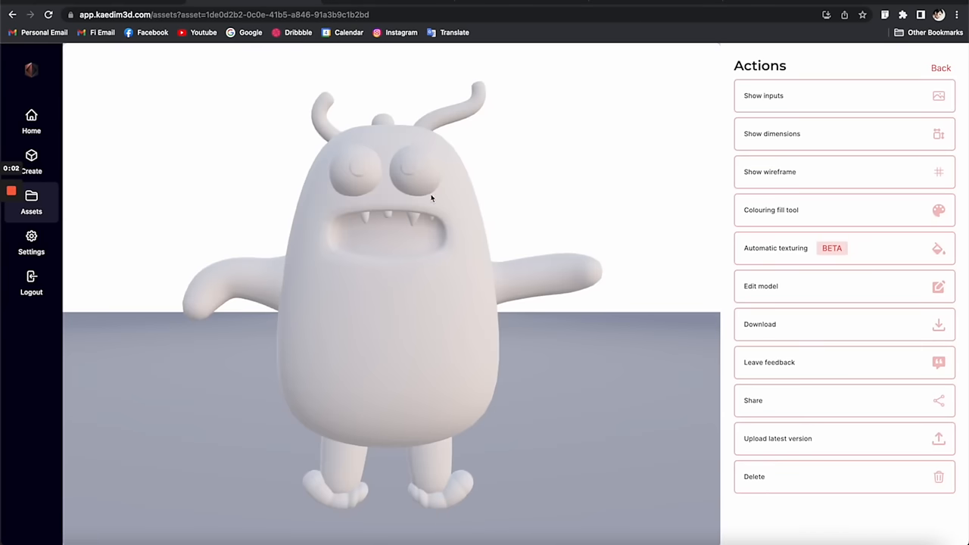
Orbit the generated white monster model to its side and back to the front
left_click_drag(432, 198, 326, 361)
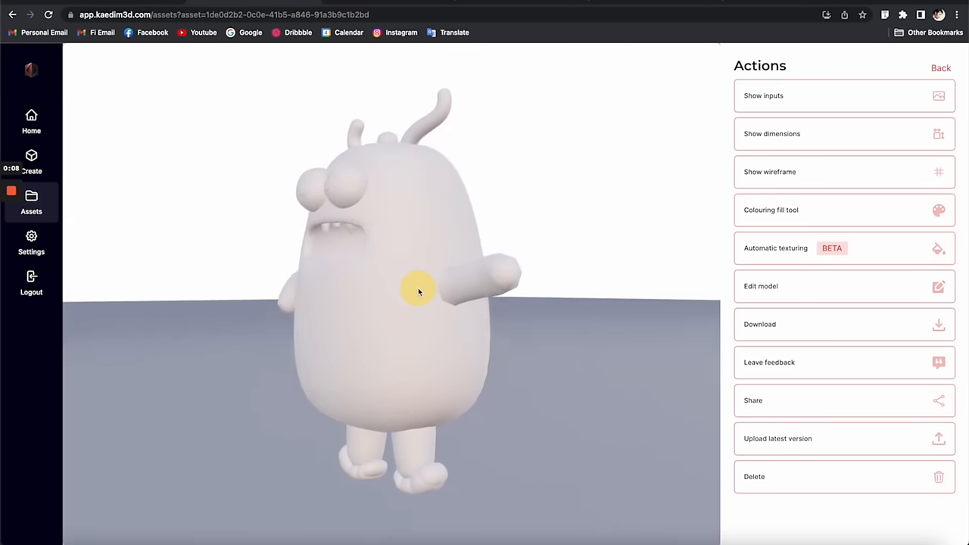
left_click_drag(413, 292, 655, 316)
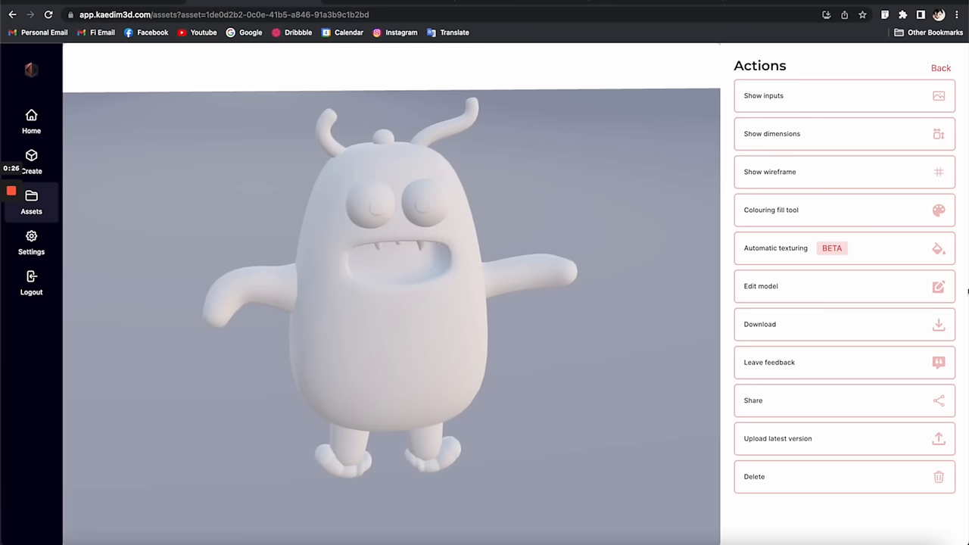
mouse_move(854, 335)
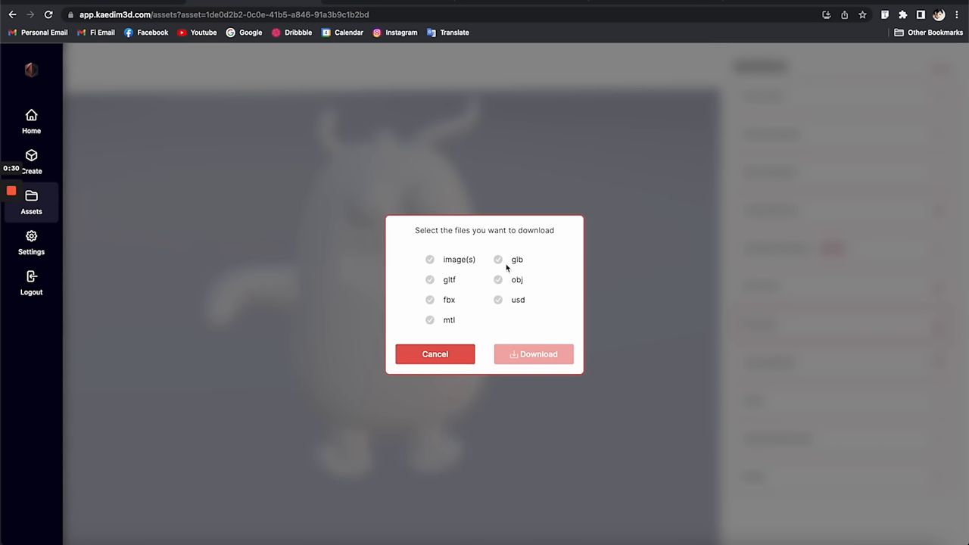
Download the monster model in fbx format
left_click(430, 300)
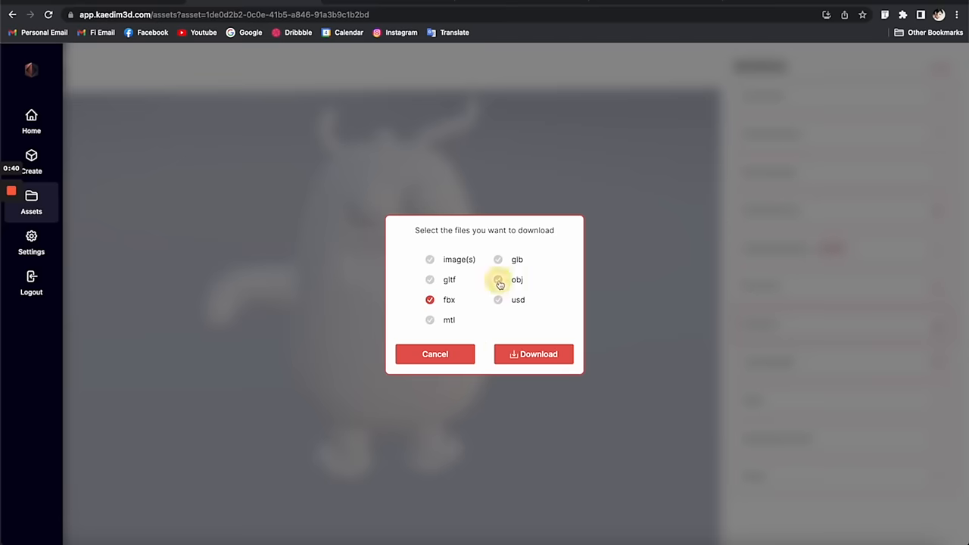
left_click(435, 354)
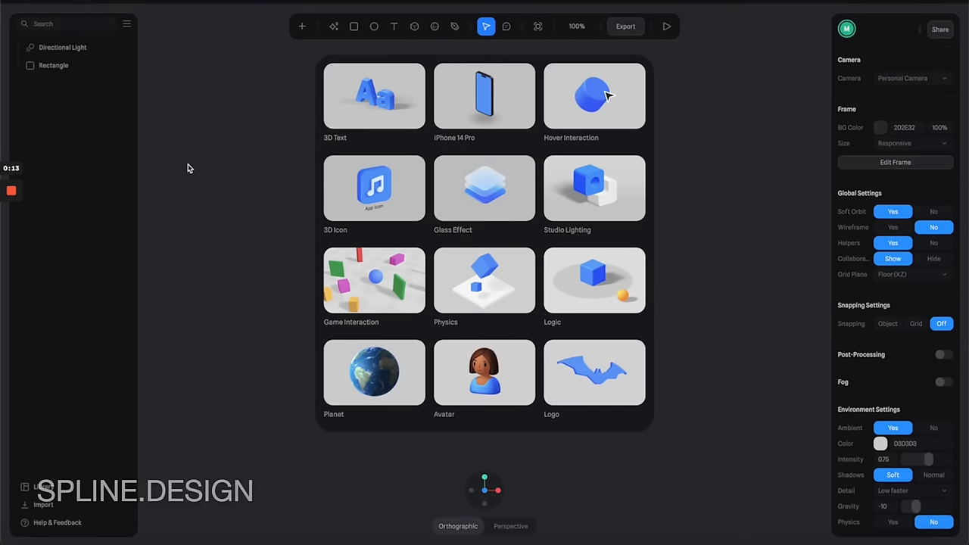
Import file.obj from the Downloads > Plush folder into the Spline scene
left_click(126, 24)
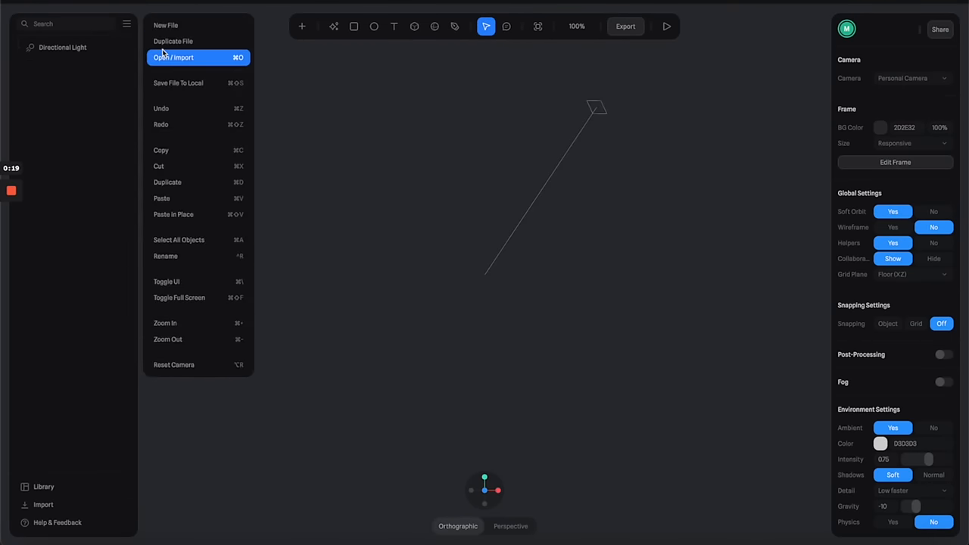
left_click(174, 58)
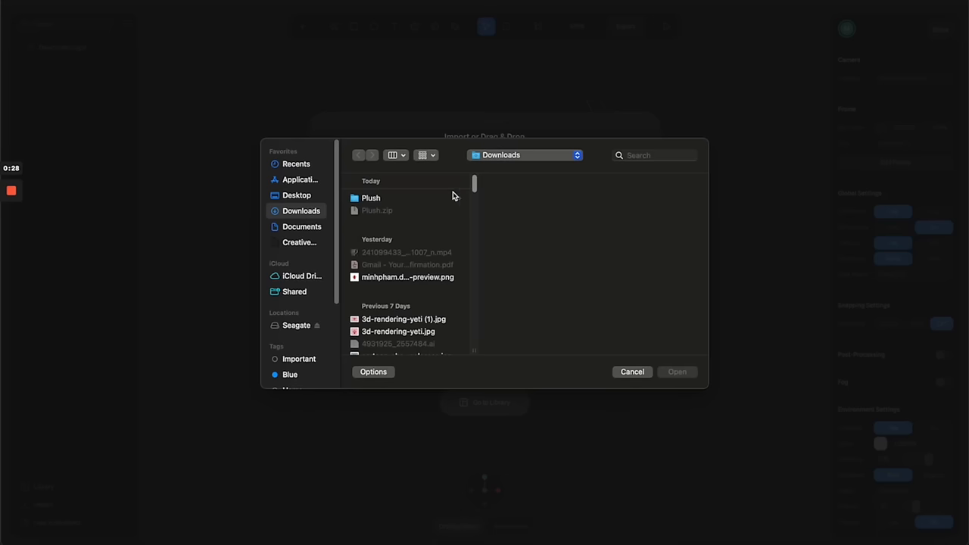
left_click(468, 211)
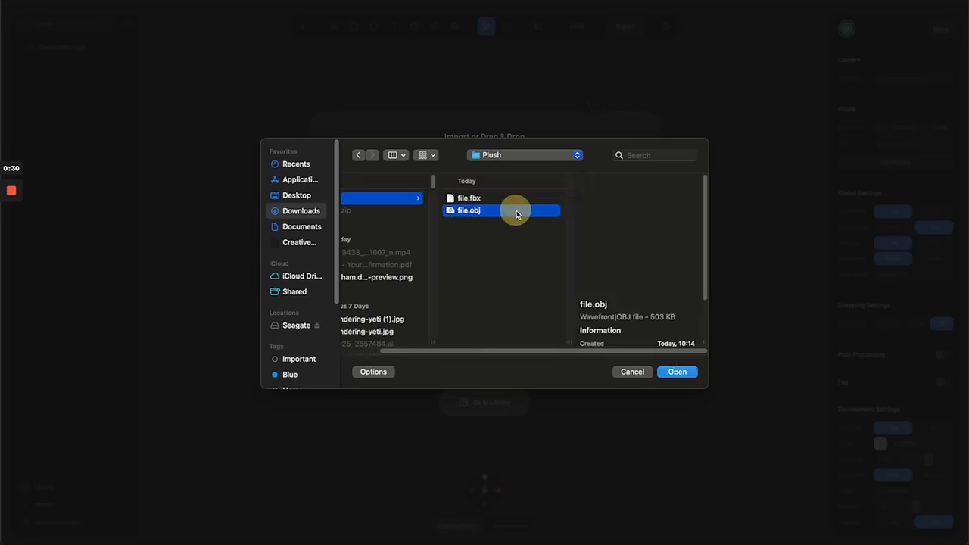
left_click(676, 372)
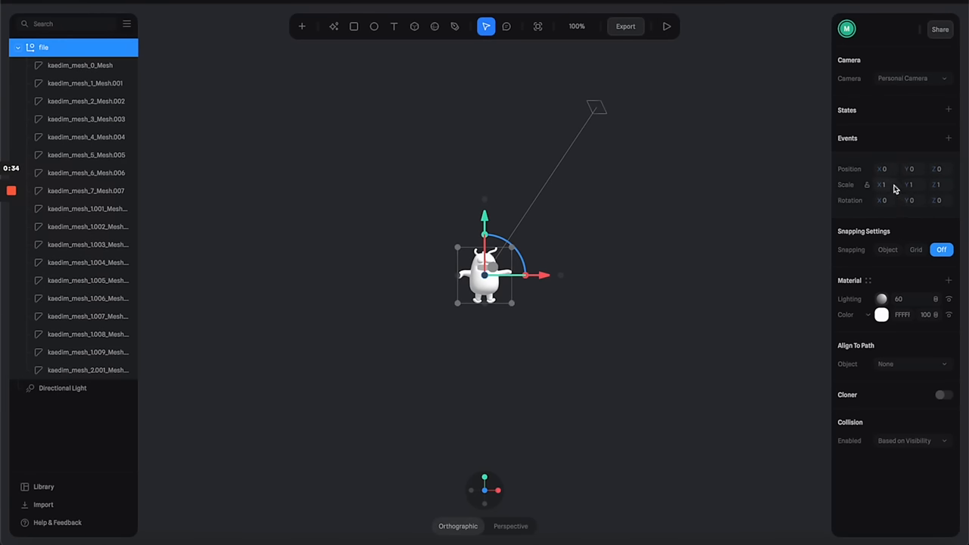
Zoom in on the monster and select its body mesh, kaedim_mesh_0_Mesh
type("3")
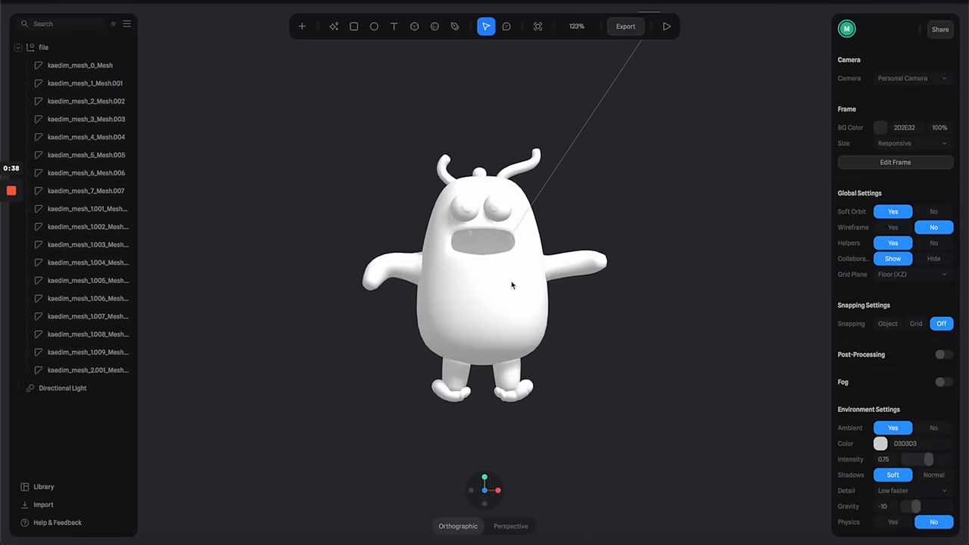
scroll("up", 3)
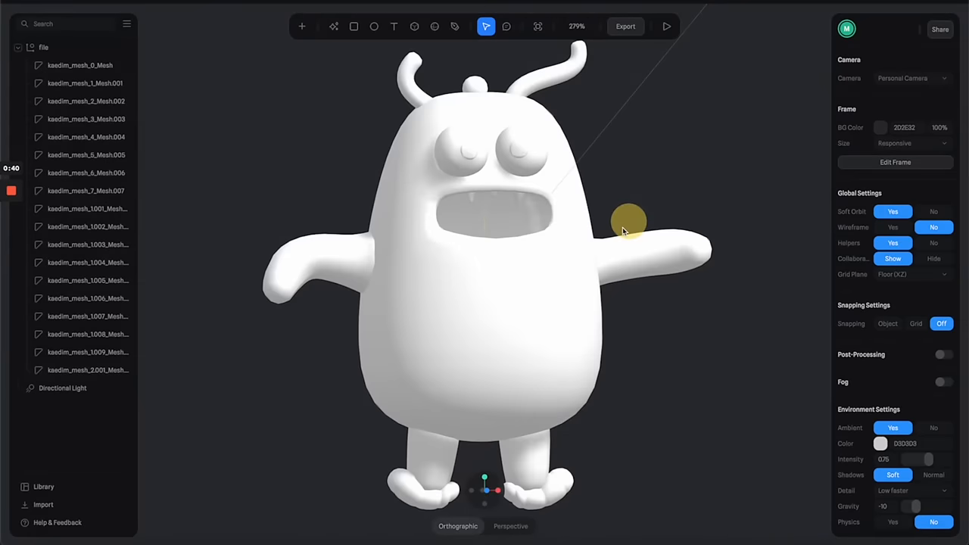
left_click(84, 82)
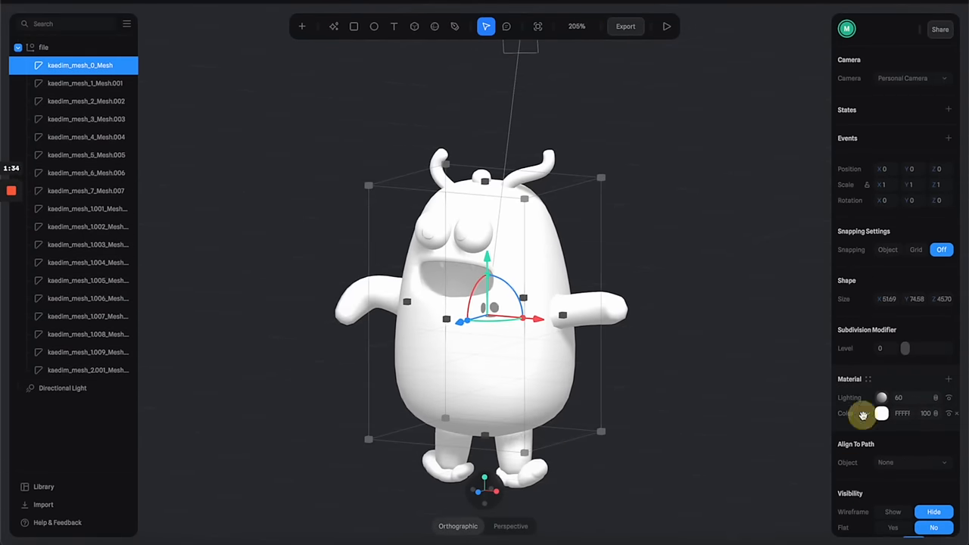
Darken the body's base colour, add a Fresnel layer, and change that layer to Image
left_click(882, 413)
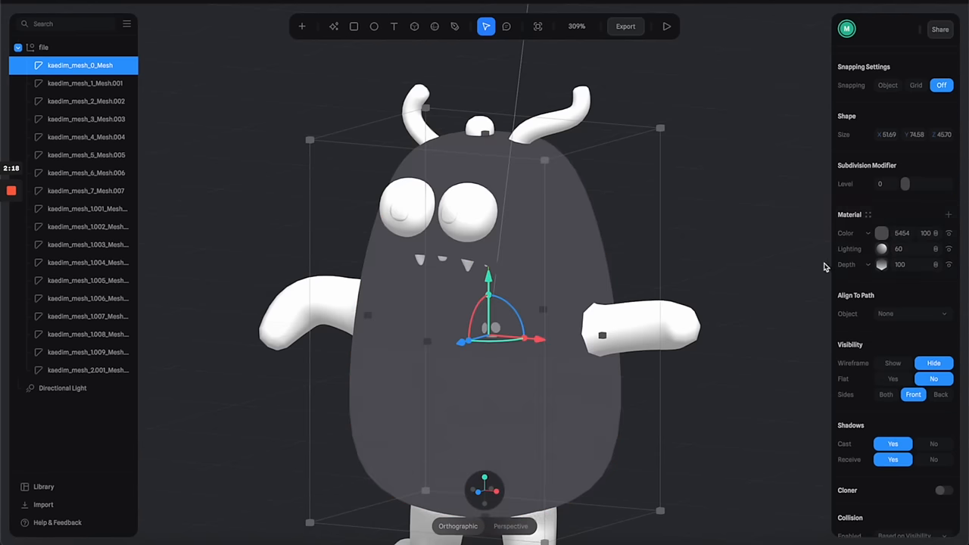
left_click(882, 233)
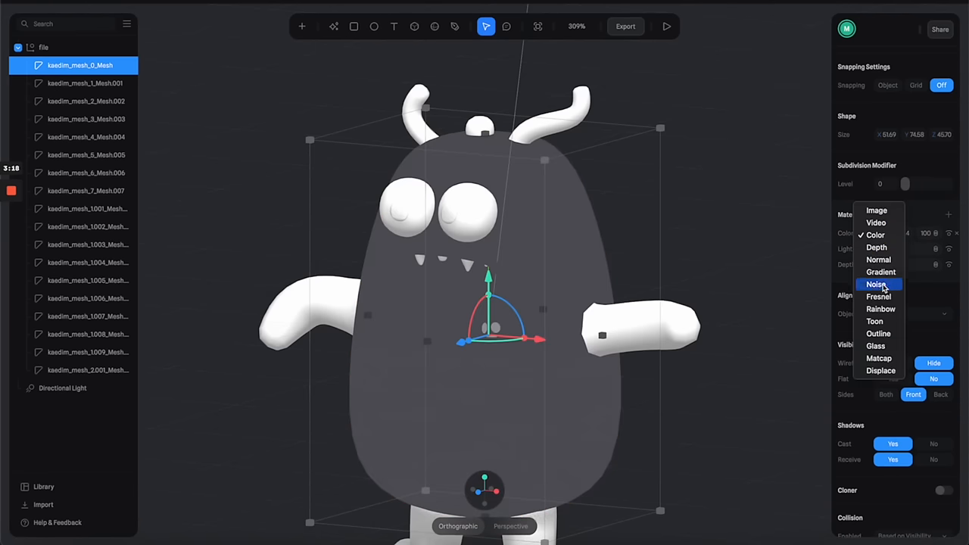
left_click(879, 296)
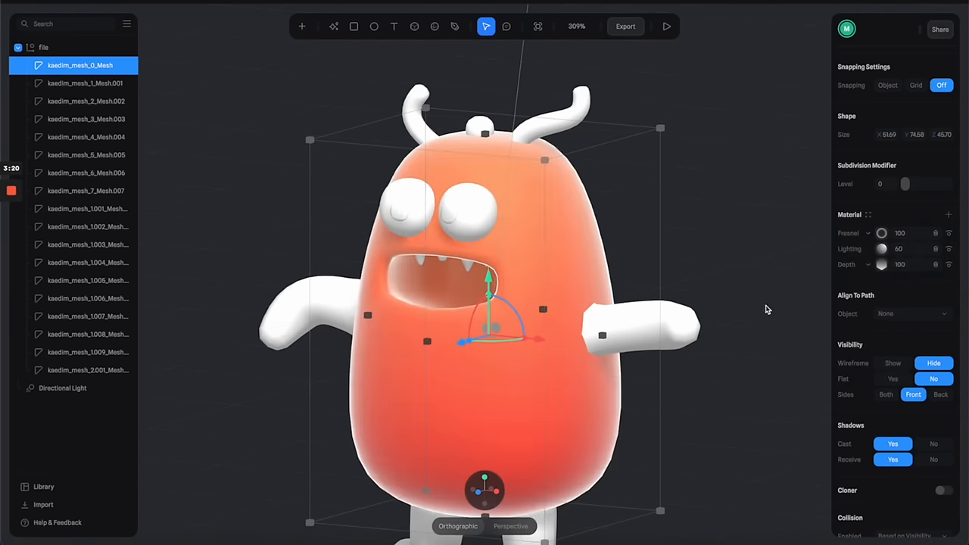
scroll("down", 3)
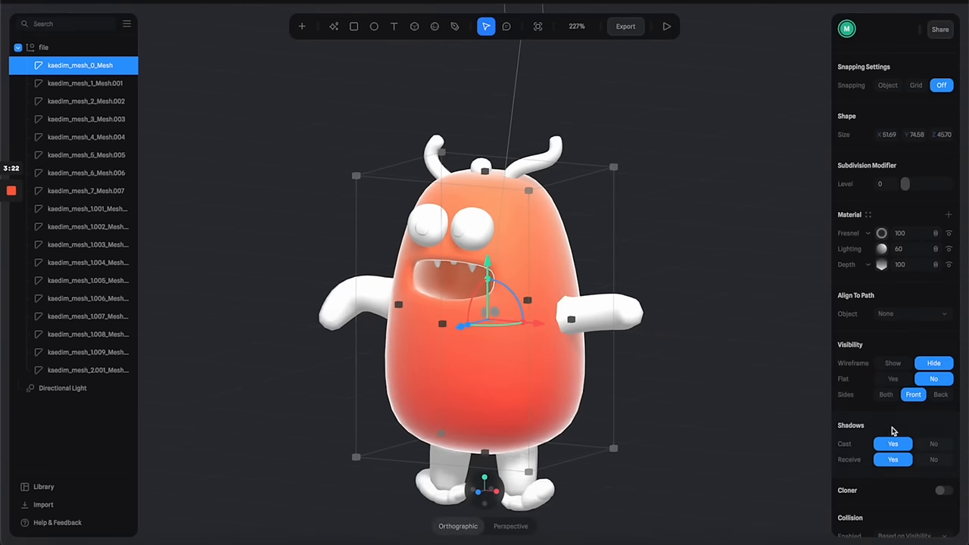
left_click(882, 233)
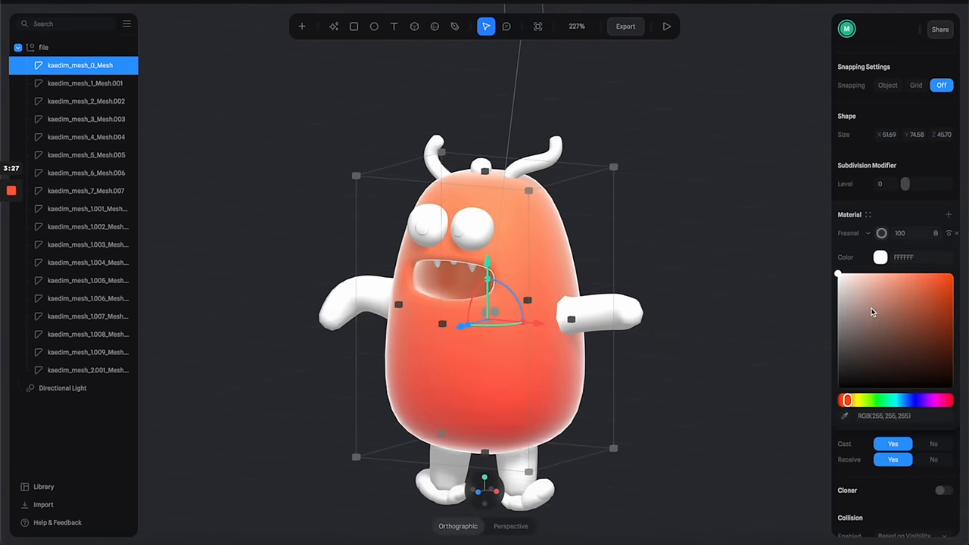
left_click(872, 312)
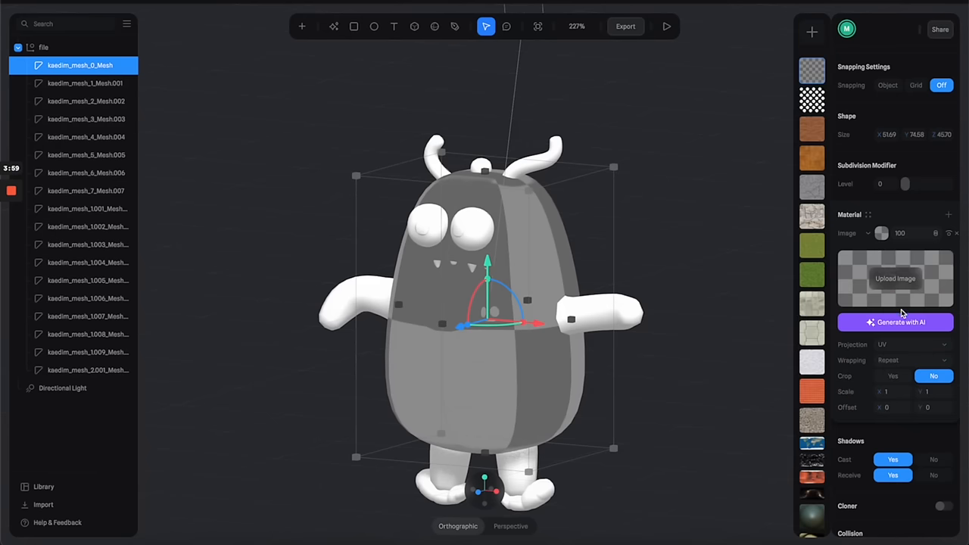
Generate a Large 'skin surface' AI texture for the body with Spherical projection
left_click(896, 321)
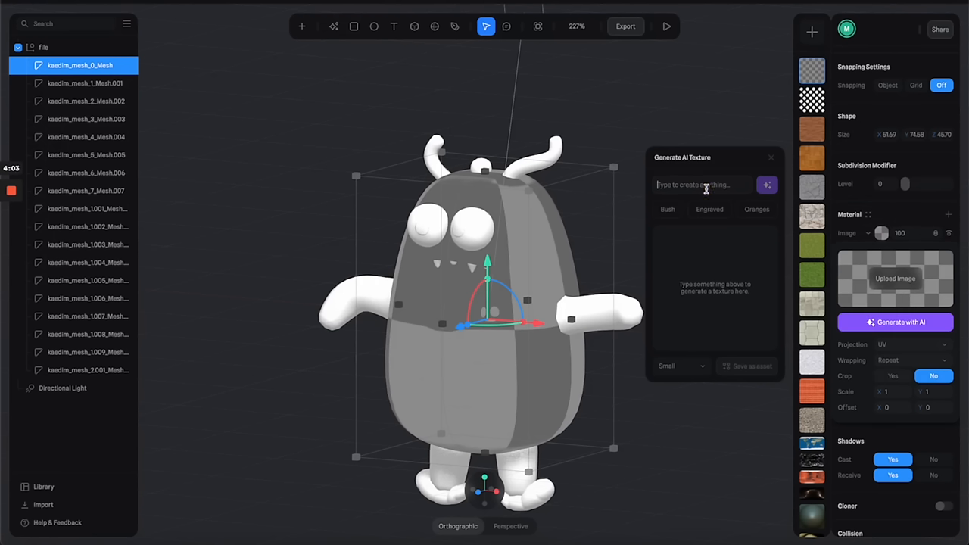
type("skin surface")
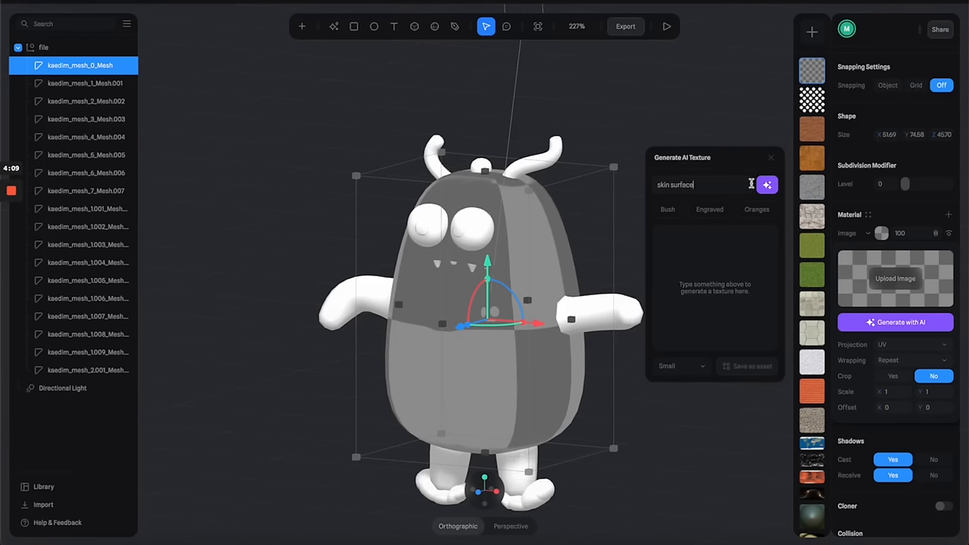
left_click(674, 366)
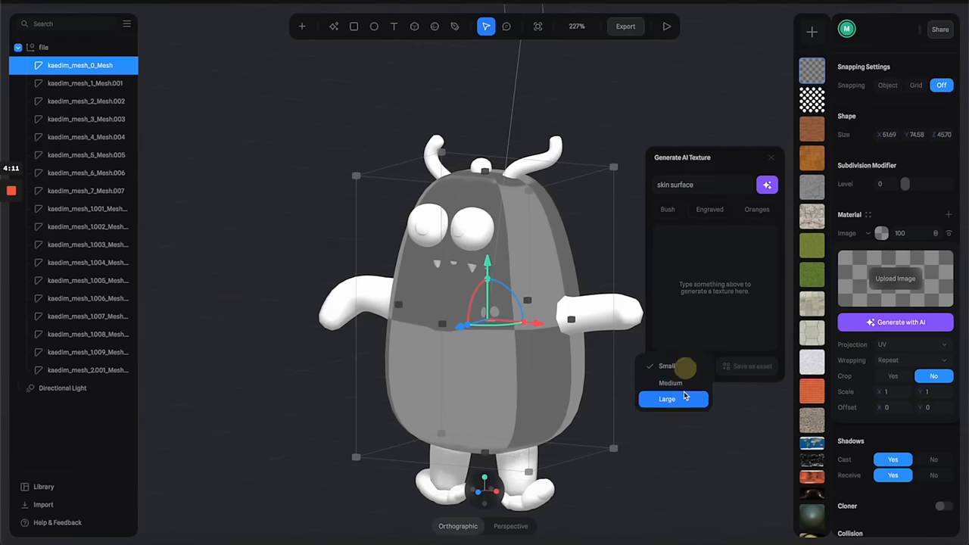
left_click(767, 185)
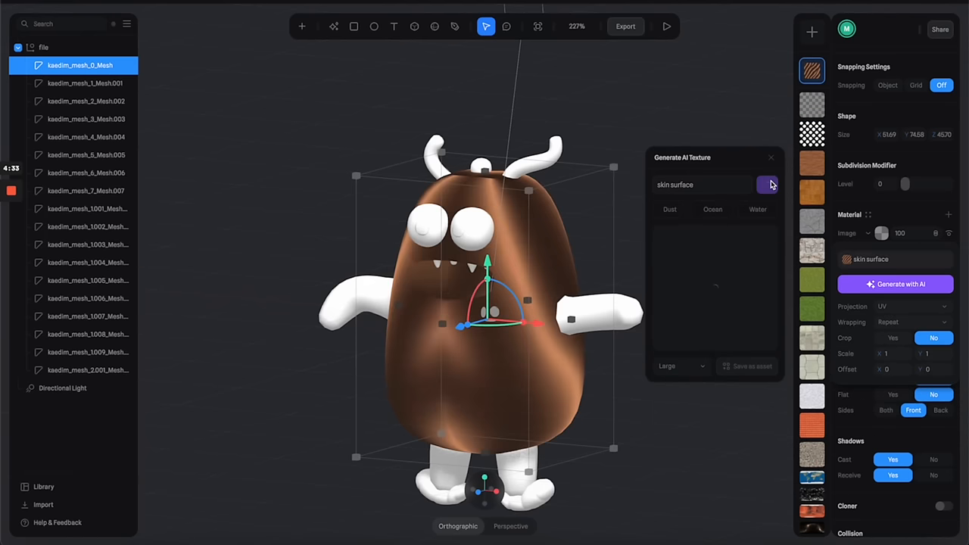
left_click(767, 185)
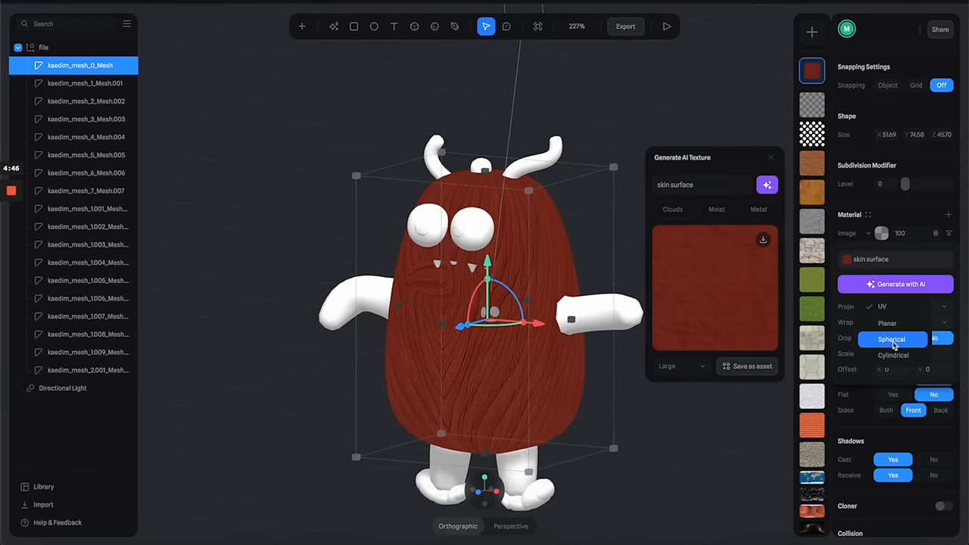
left_click(891, 339)
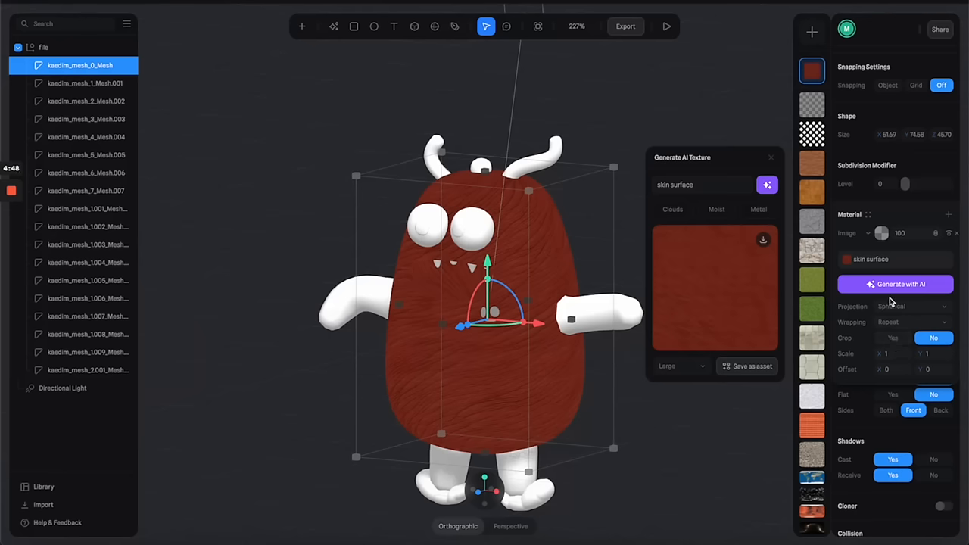
left_click(909, 306)
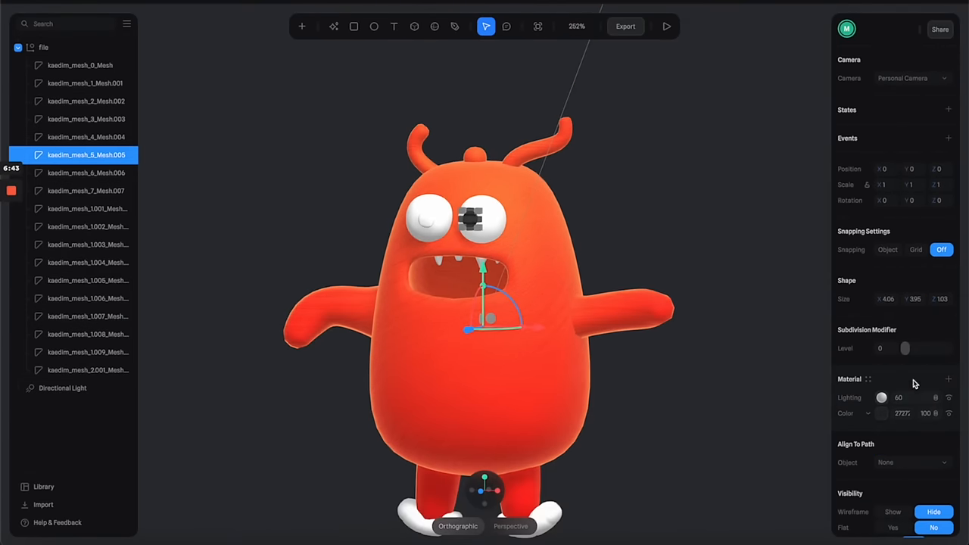
Colour the monster's feet meshes purple
left_click(949, 379)
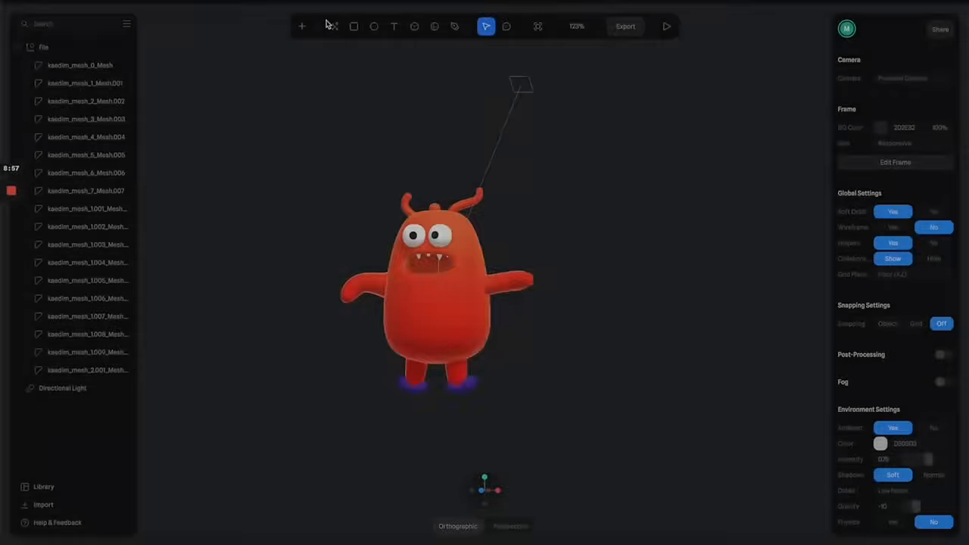
Add a backdrop behind the monster and tweak the Skin material and shoe Fresnel bias
left_click(301, 25)
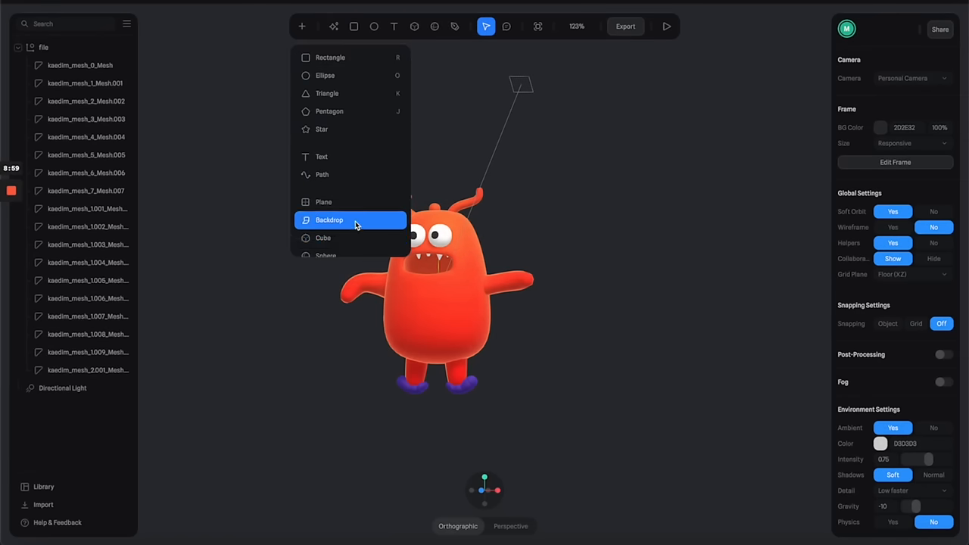
left_click(329, 219)
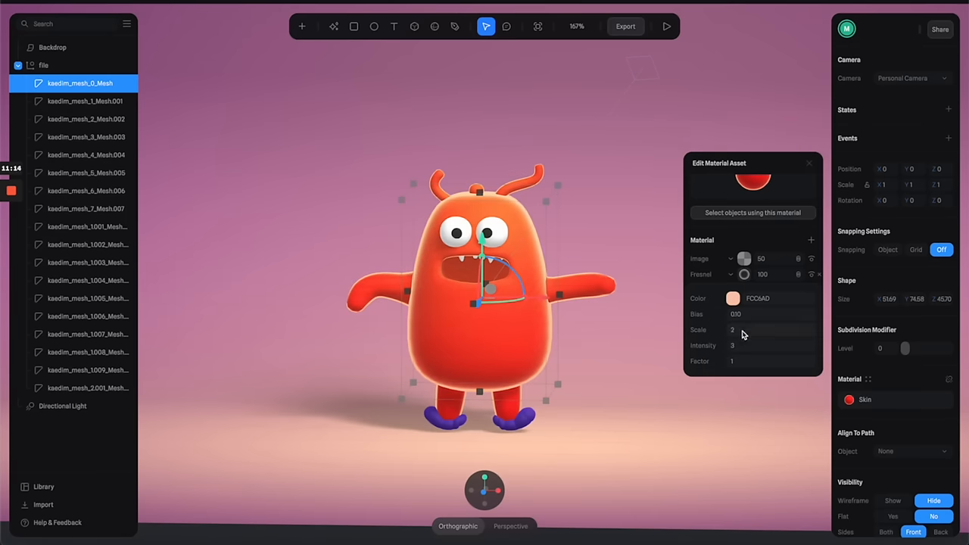
left_click(771, 346)
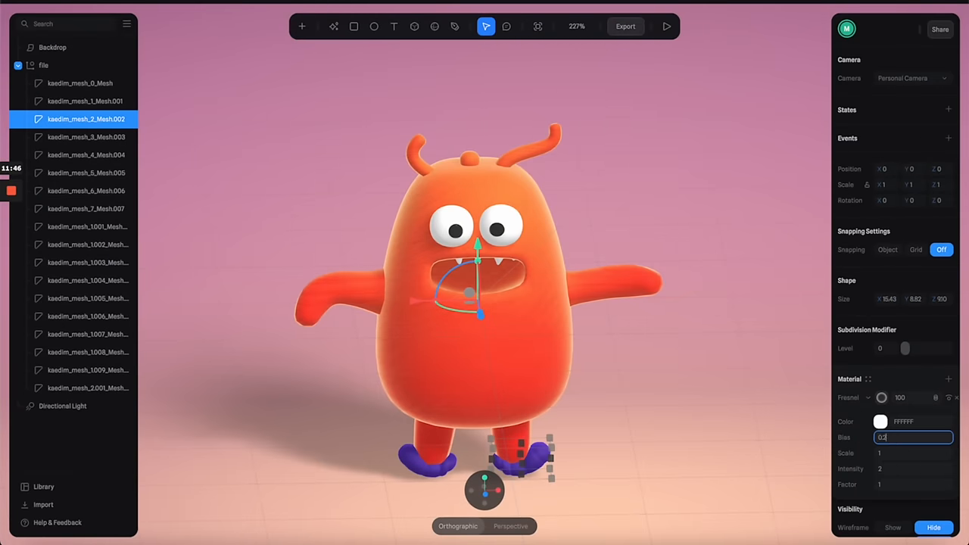
left_click(881, 398)
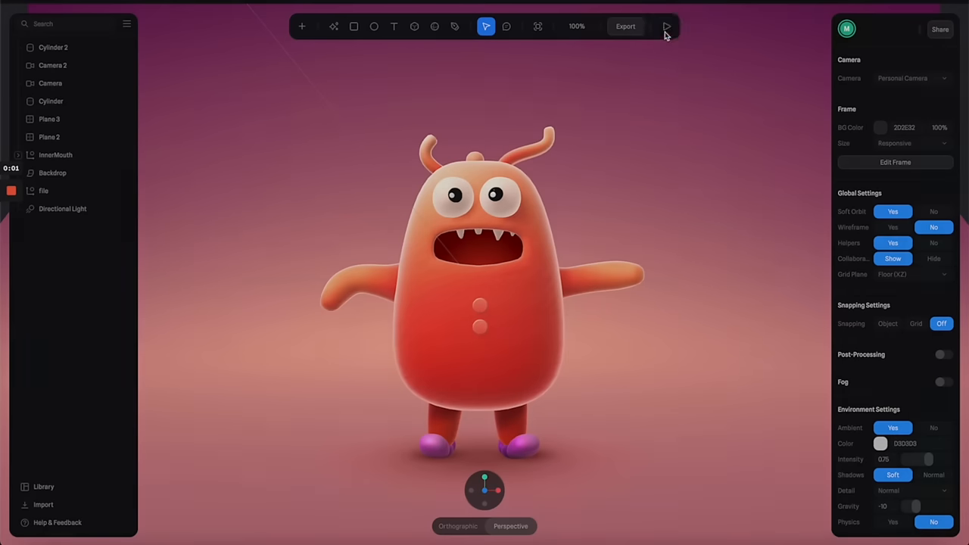
left_click(666, 25)
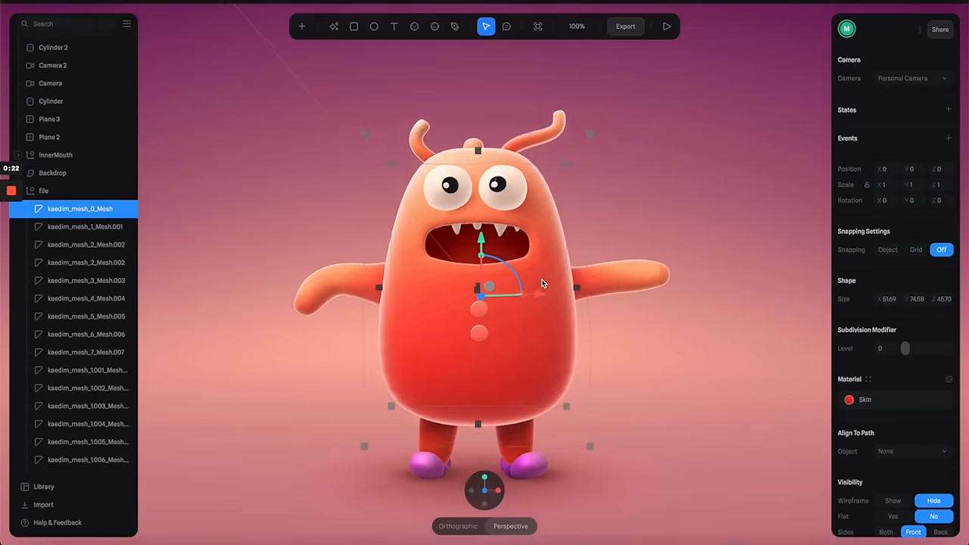
left_click(893, 348)
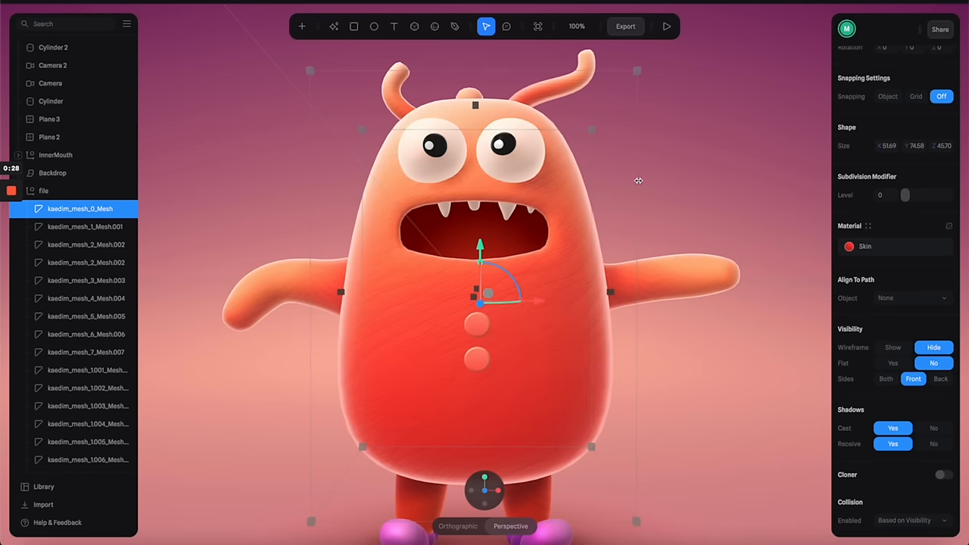
left_click_drag(639, 181, 476, 137)
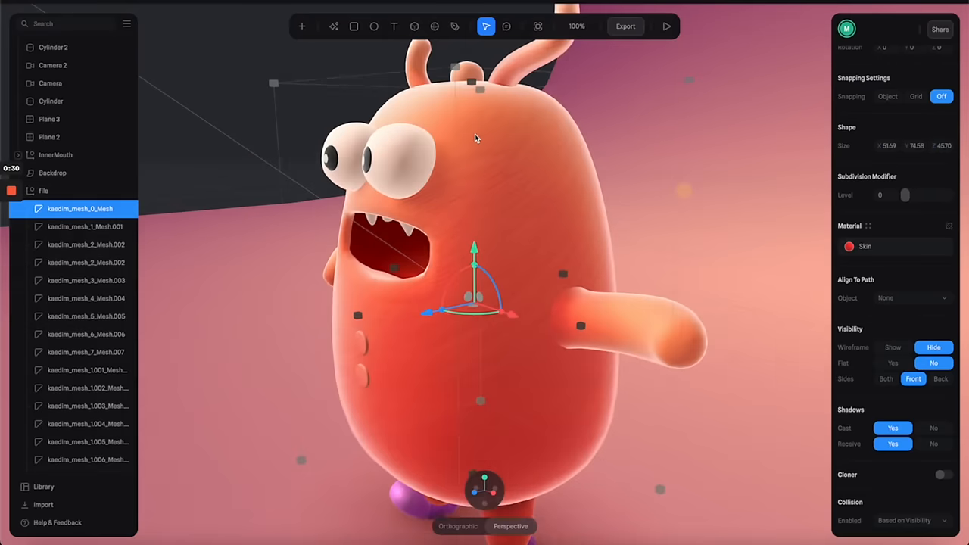